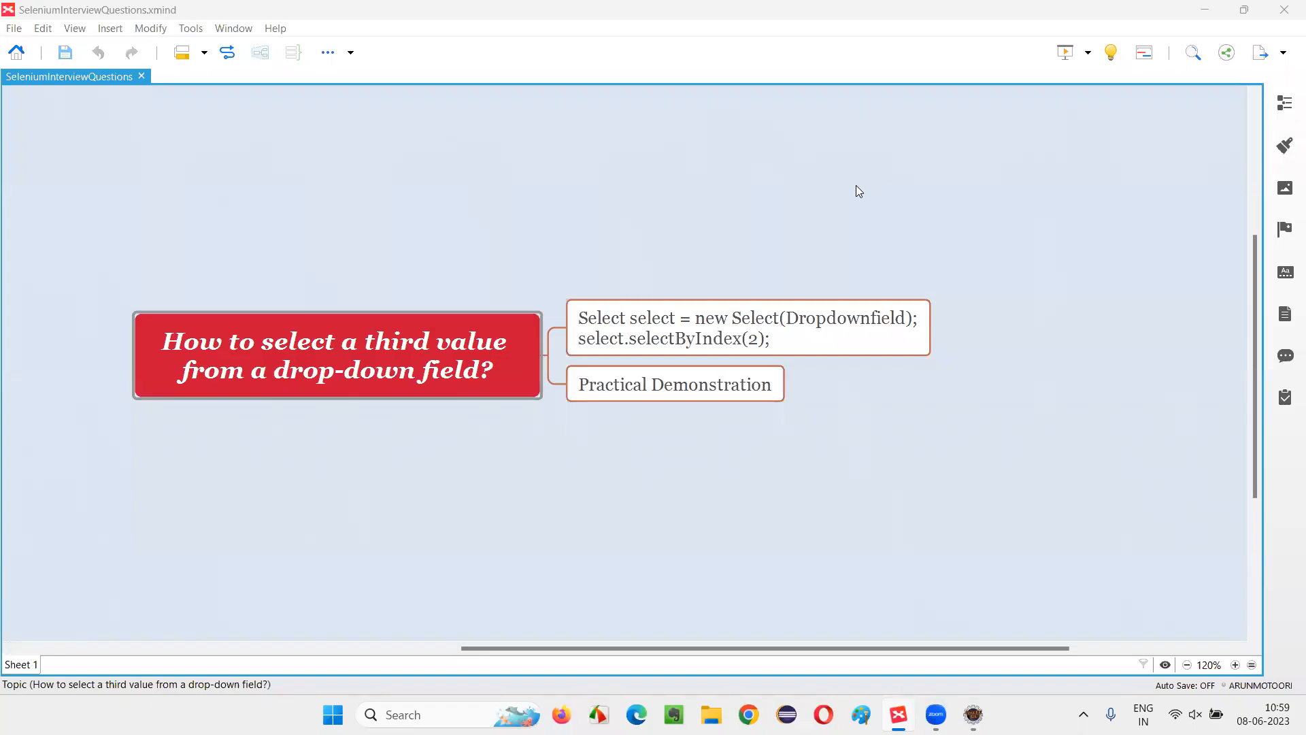
mouse_move(519, 252)
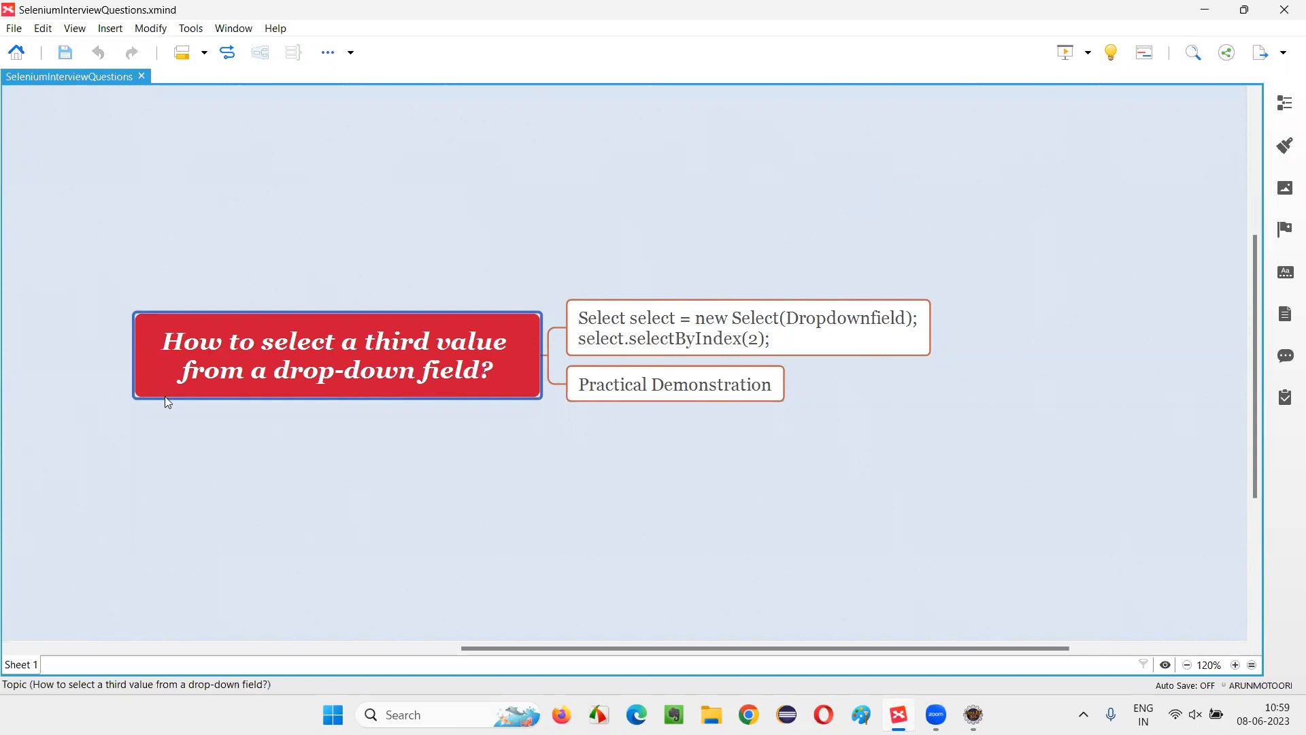
mouse_move(458, 392)
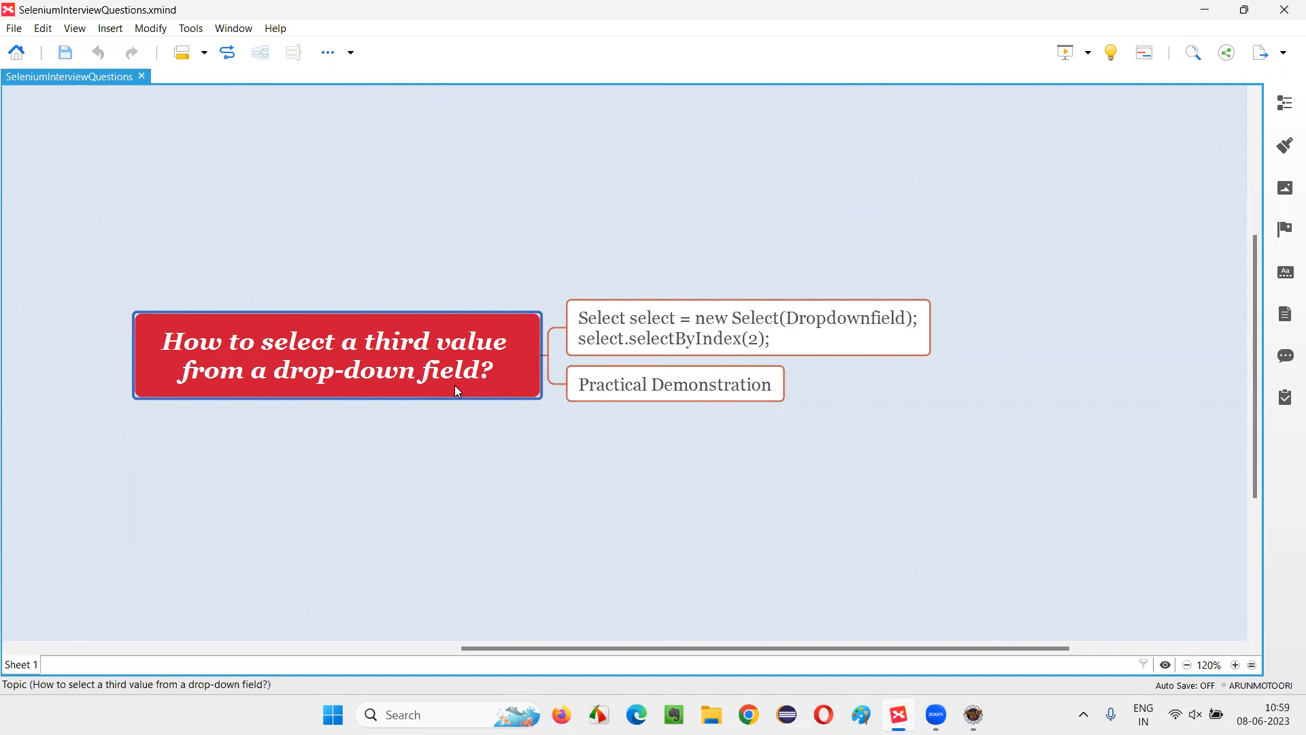
Step: Browse the mind map's Select code, central question and Practical Demonstration topics
click(745, 328)
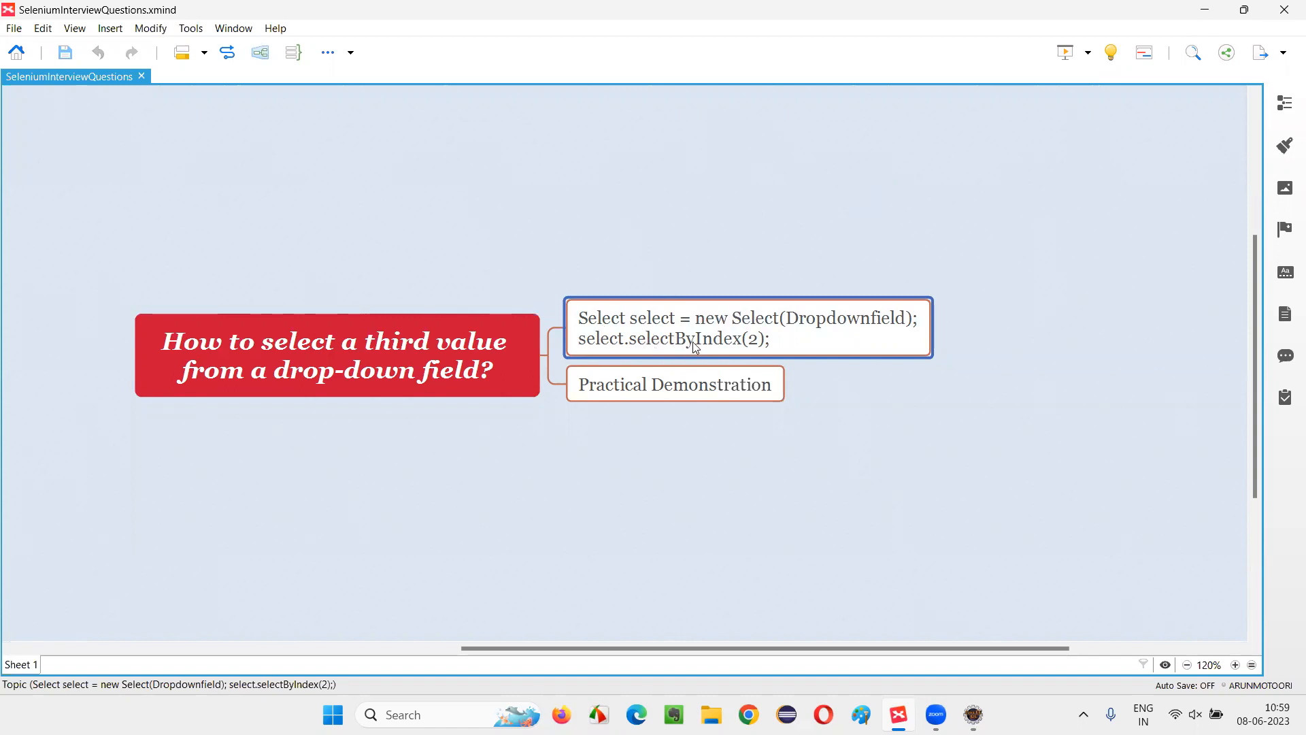
mouse_move(689, 355)
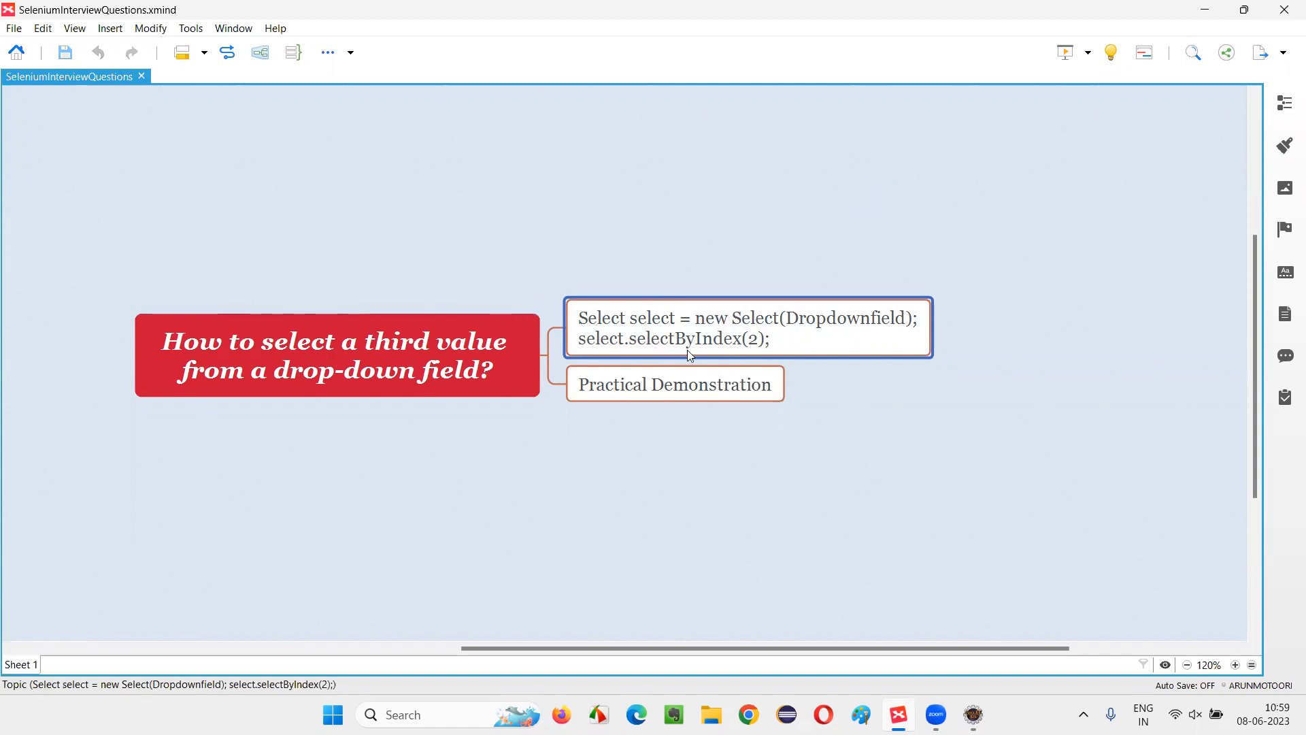
mouse_move(760, 356)
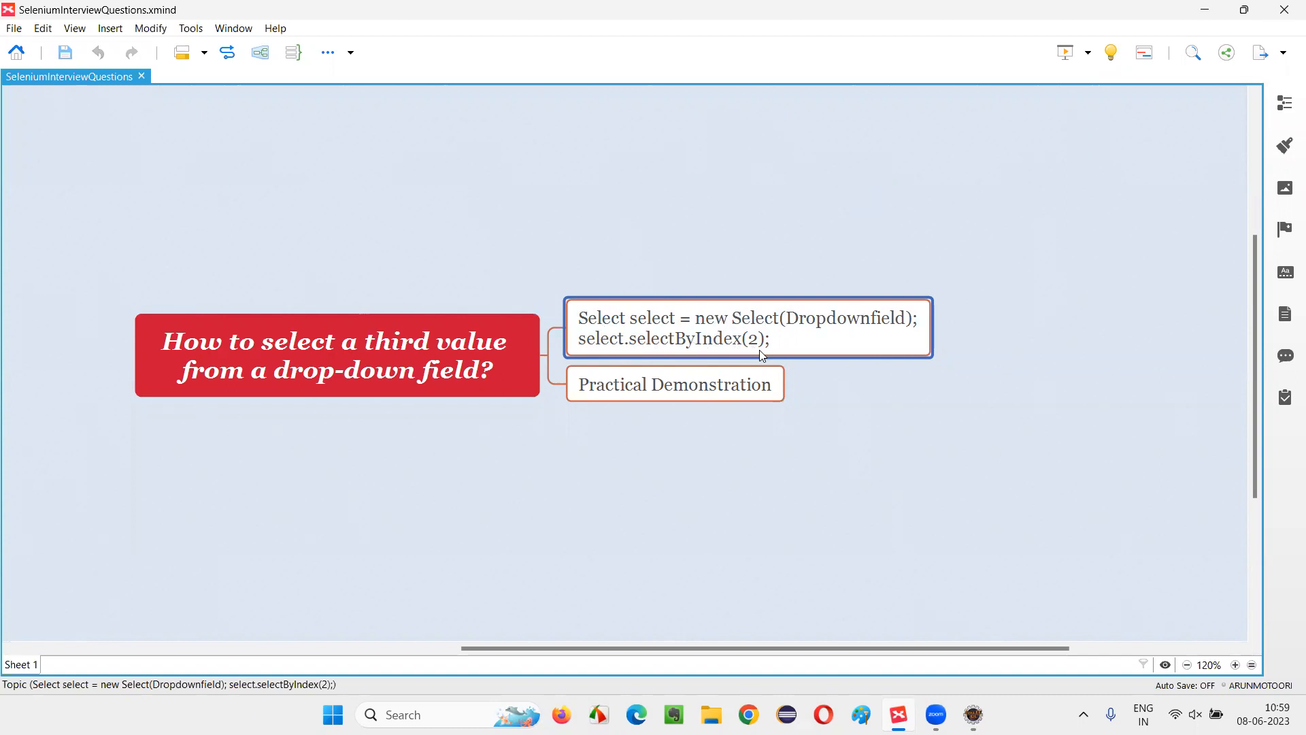
click(332, 361)
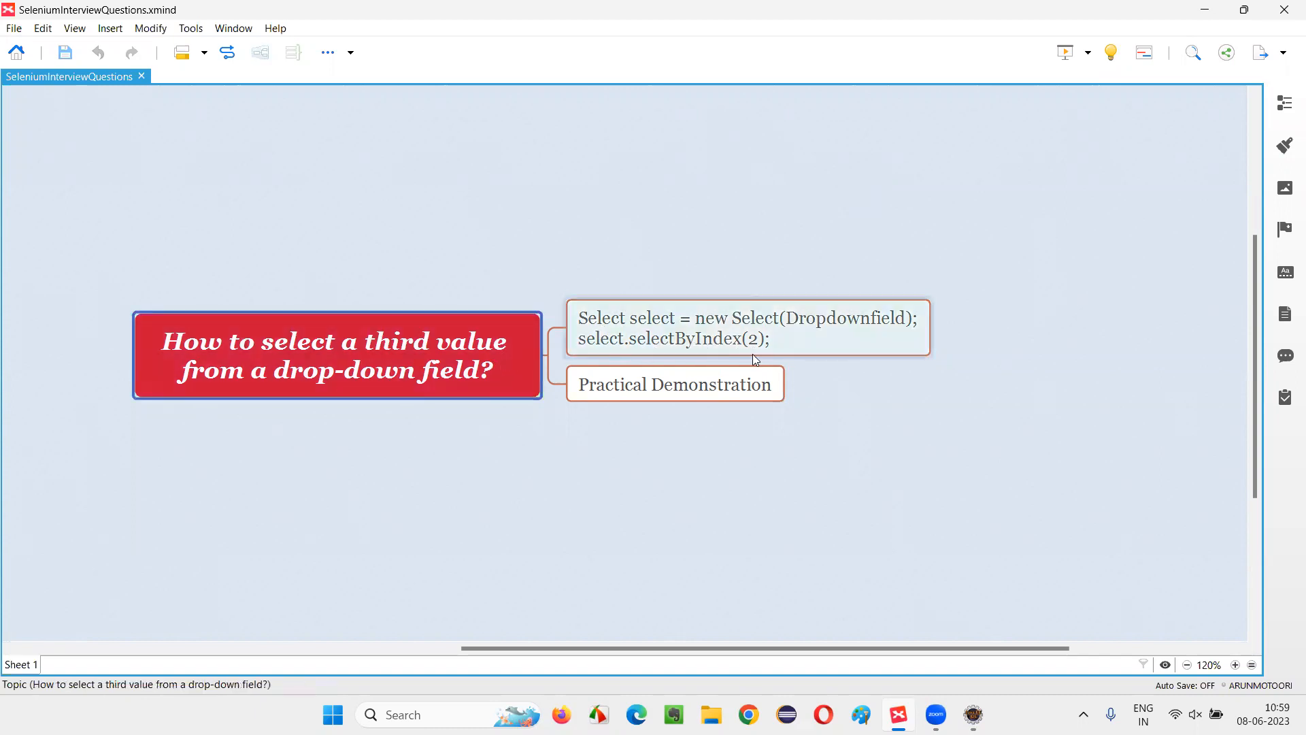
mouse_move(757, 339)
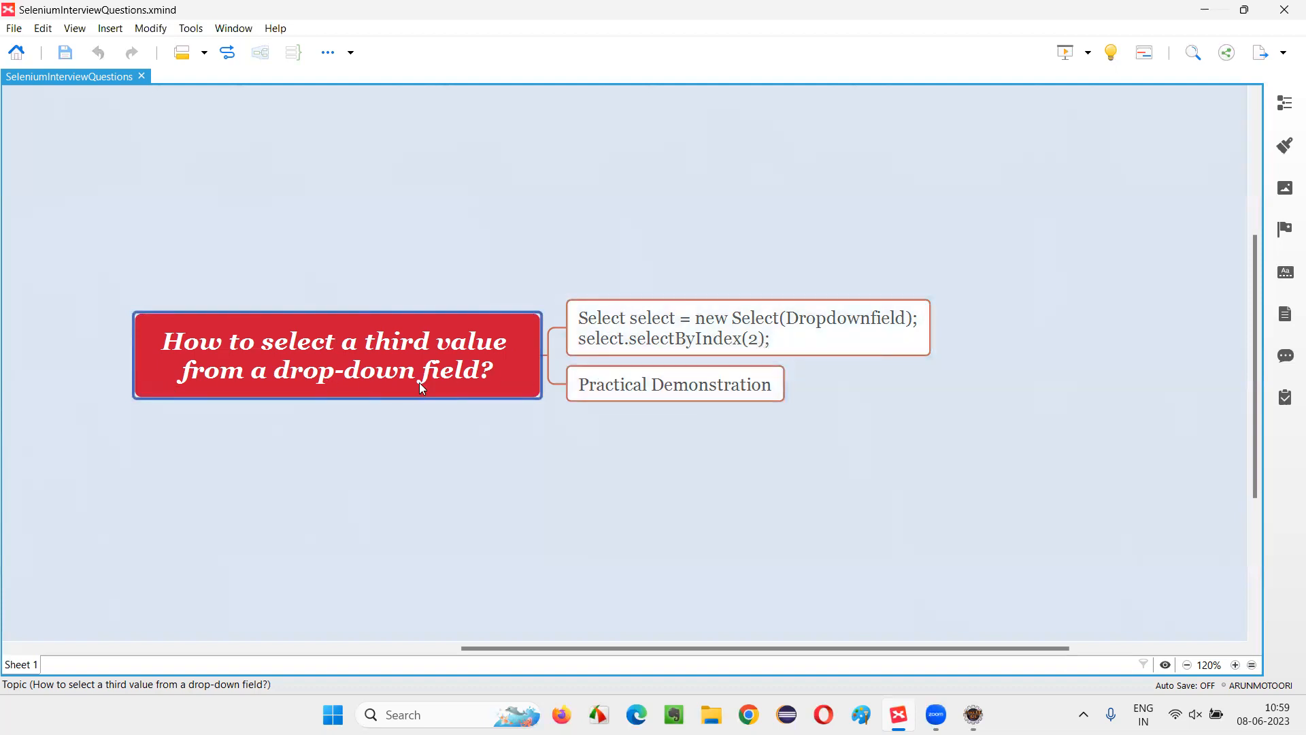
mouse_move(336, 347)
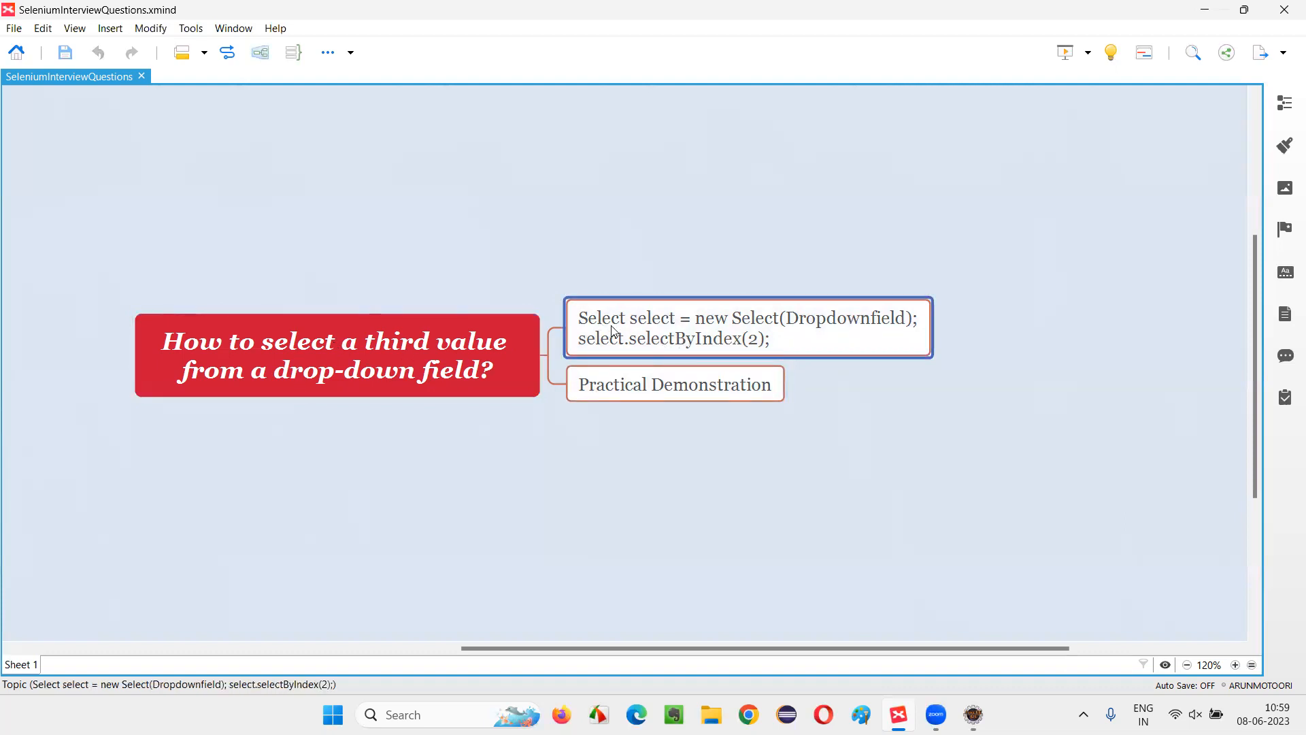
click(333, 358)
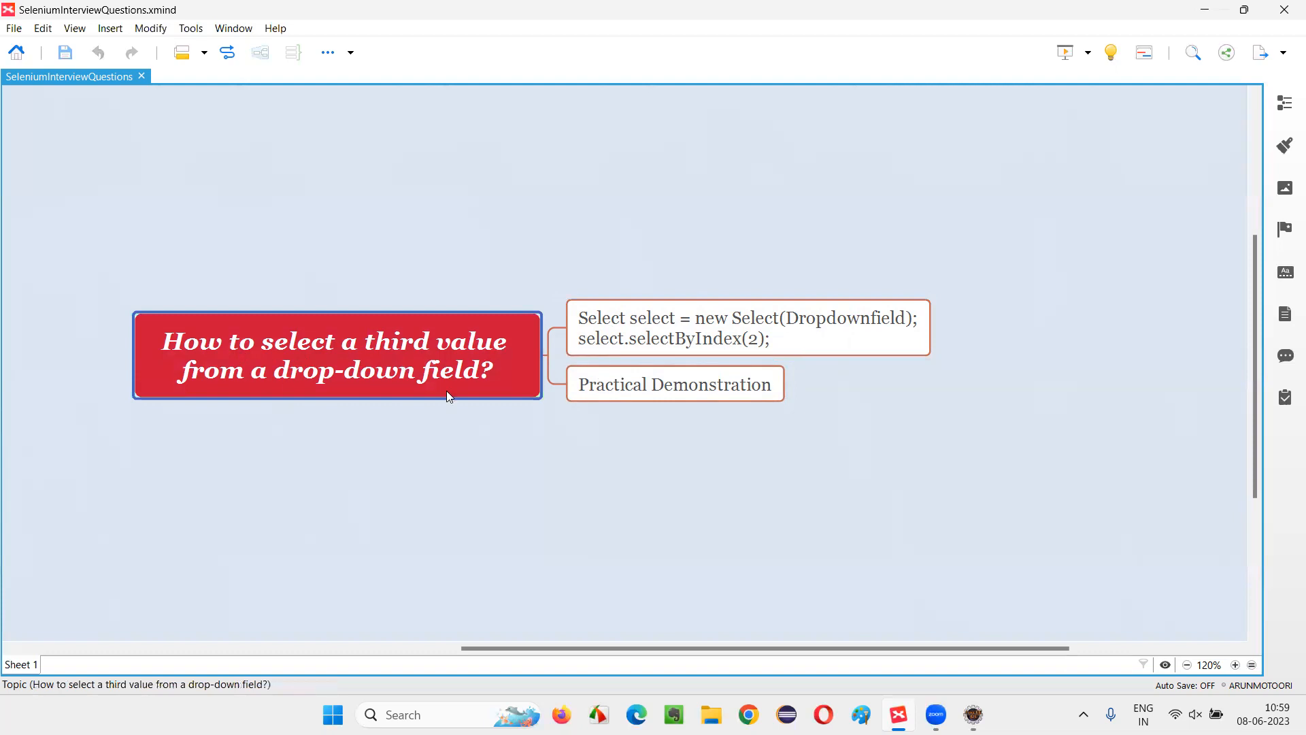
click(675, 384)
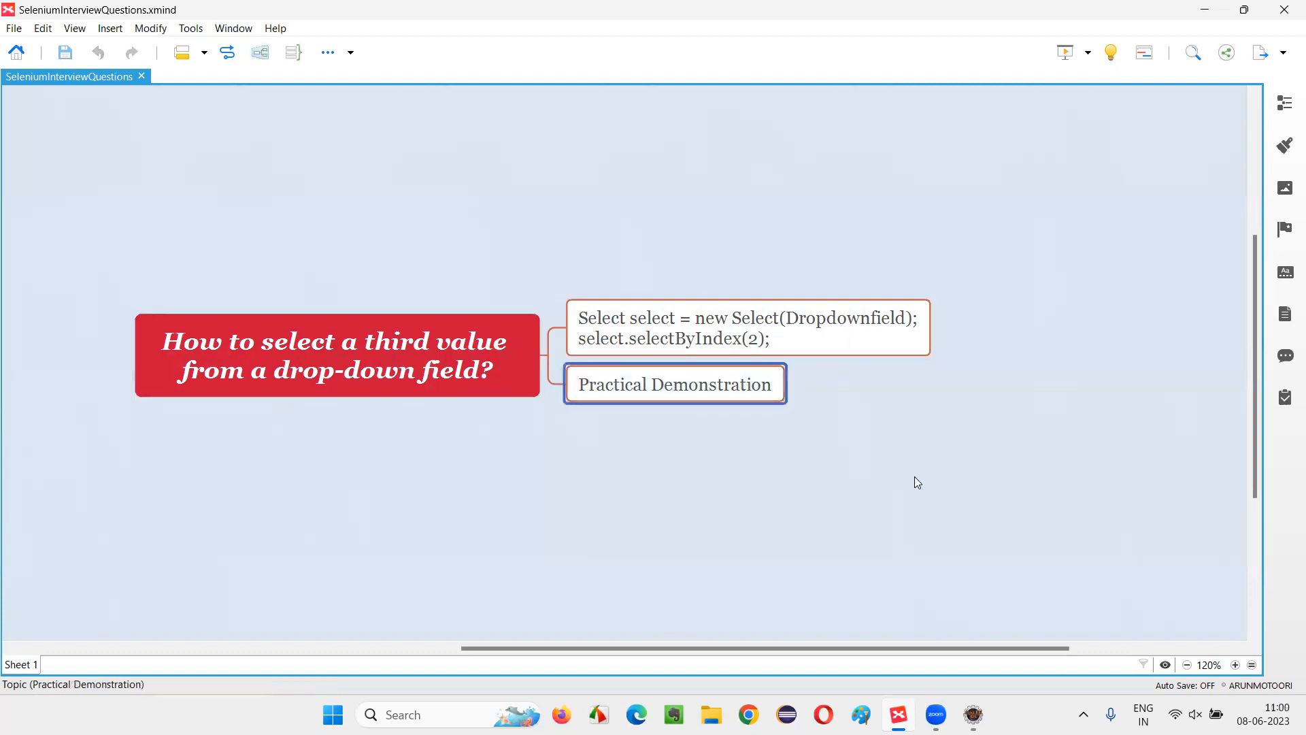
click(894, 713)
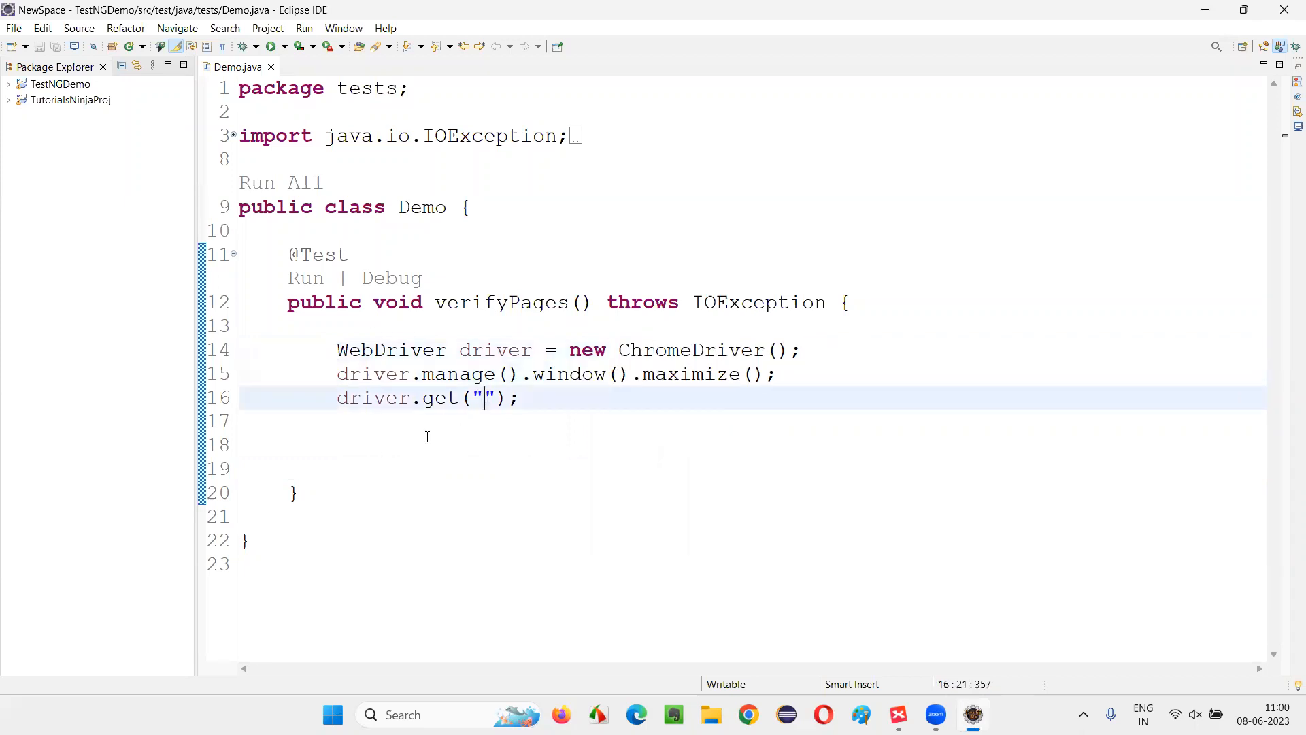
mouse_move(777, 417)
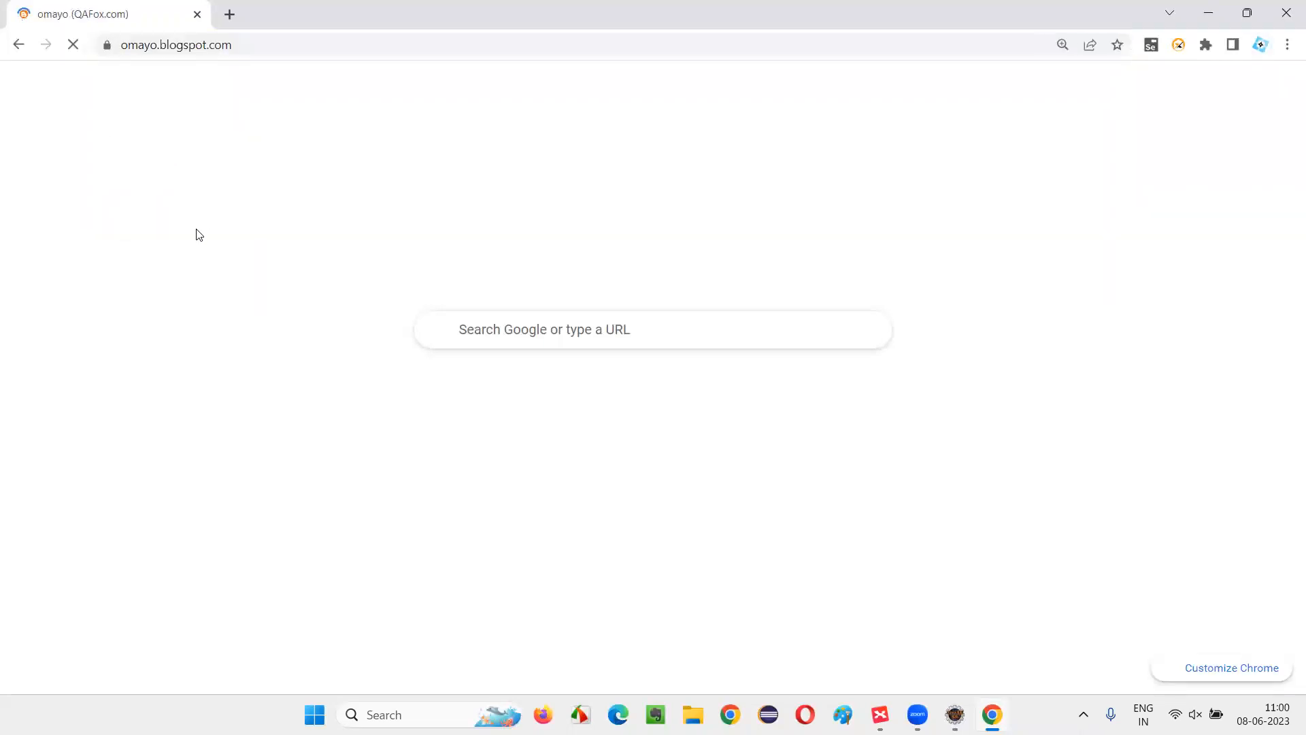
right_click(170, 45)
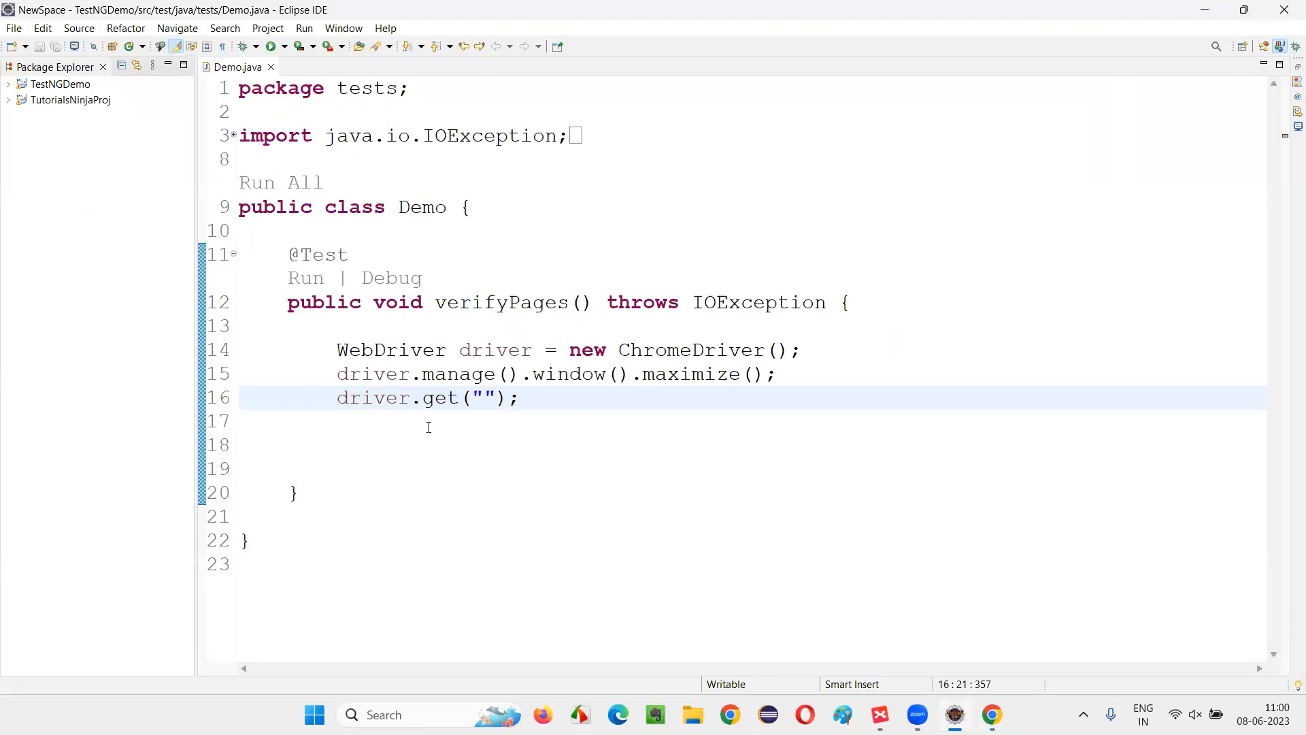
mouse_move(700, 454)
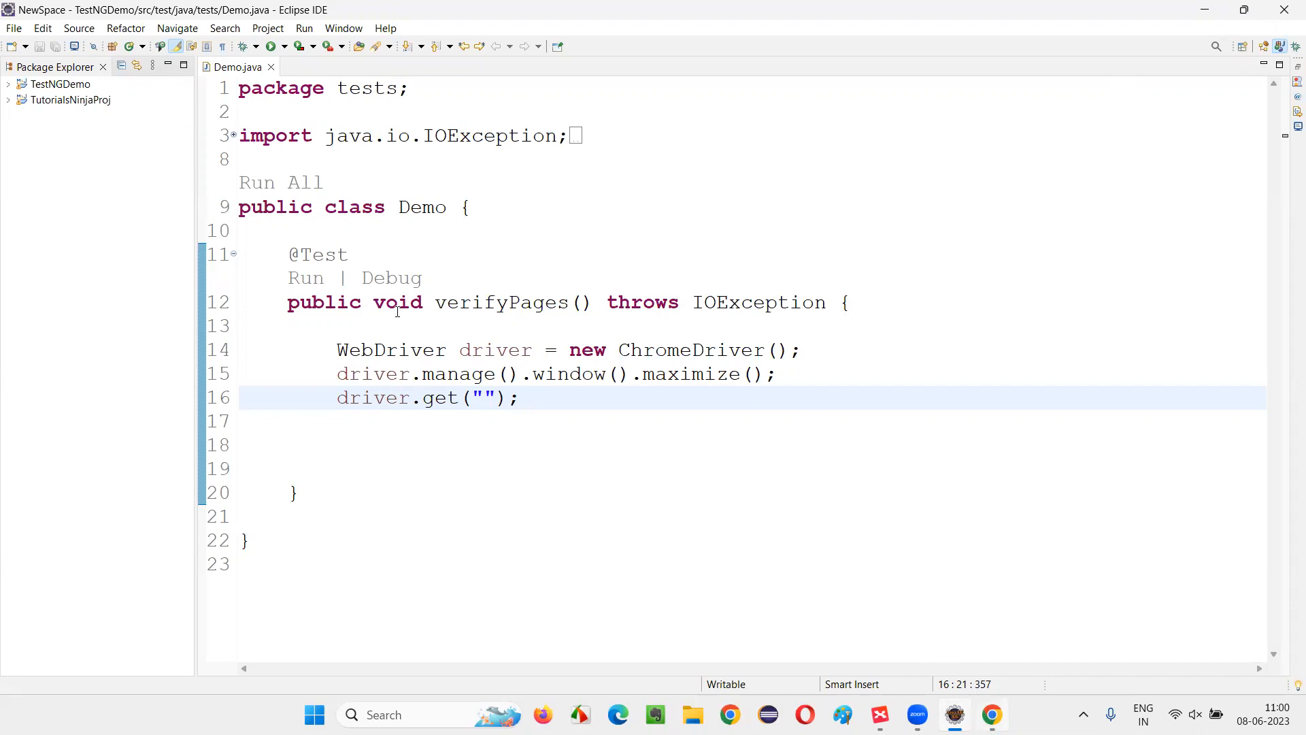
mouse_move(913, 63)
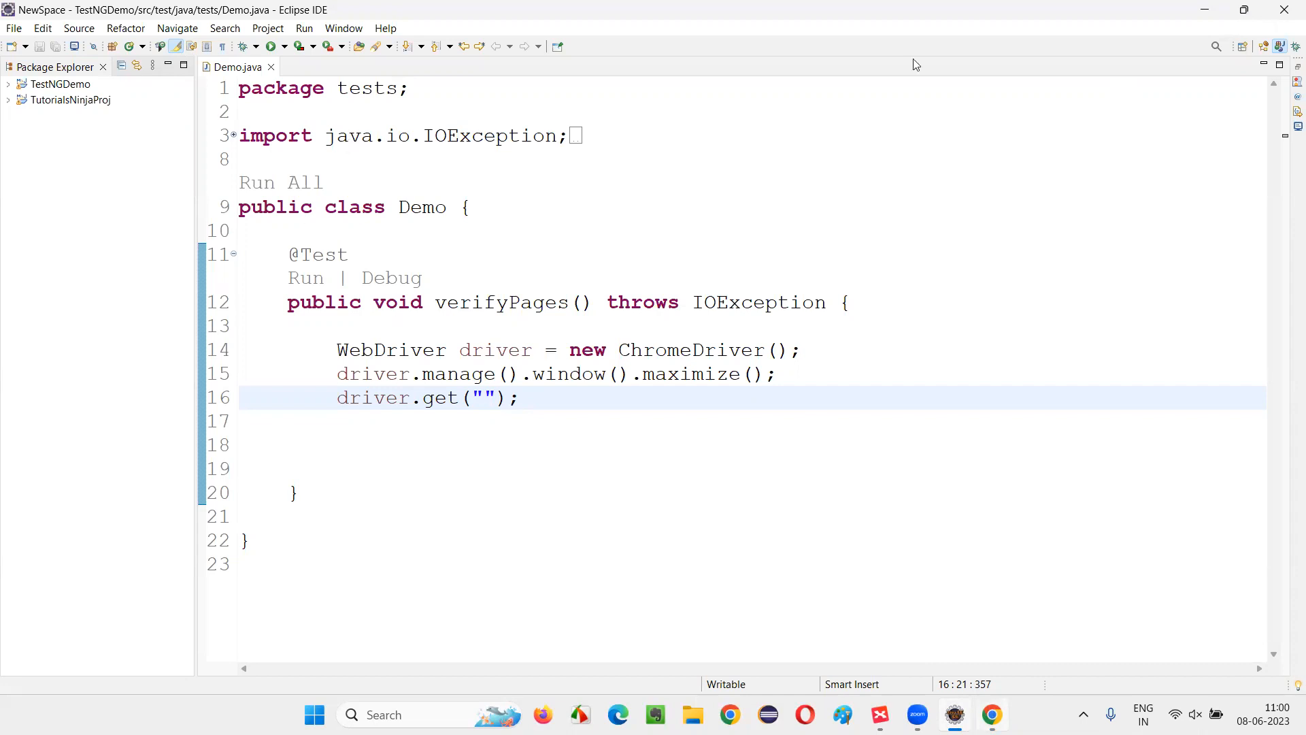
text(https://omayo.blogspot.com/)
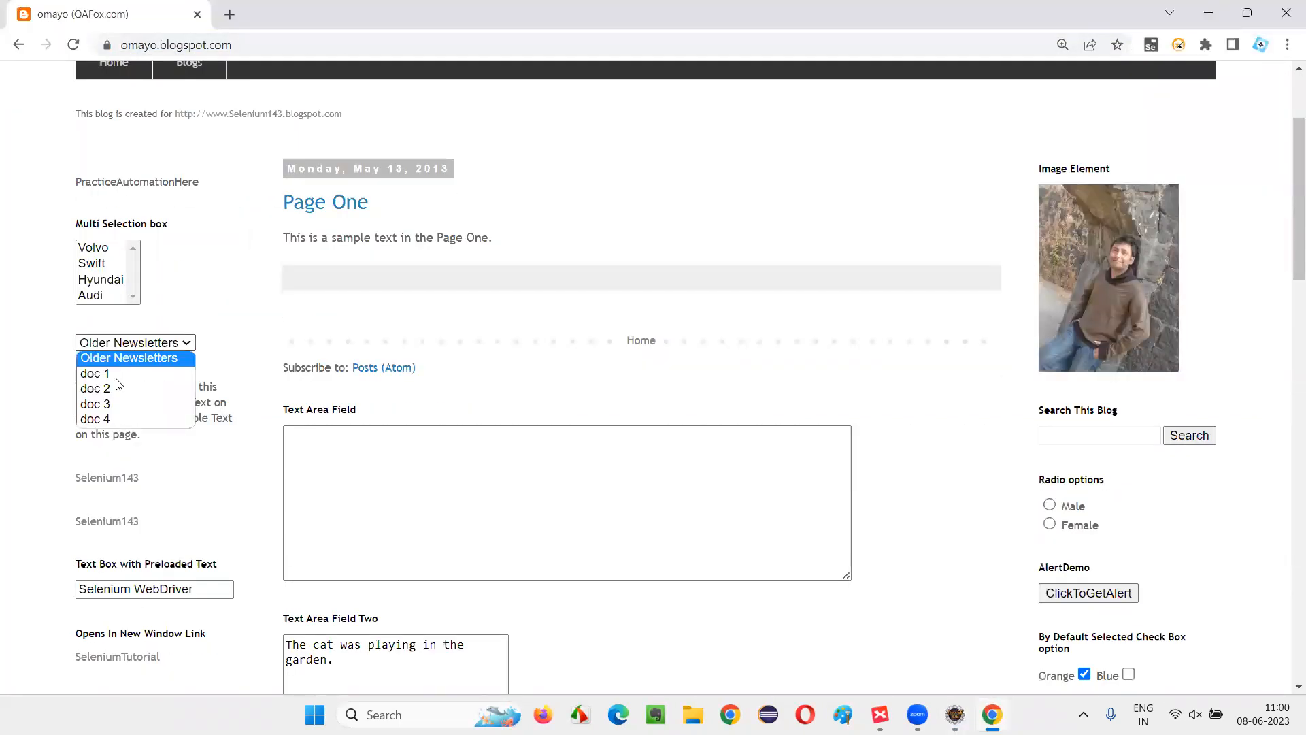
mouse_move(119, 388)
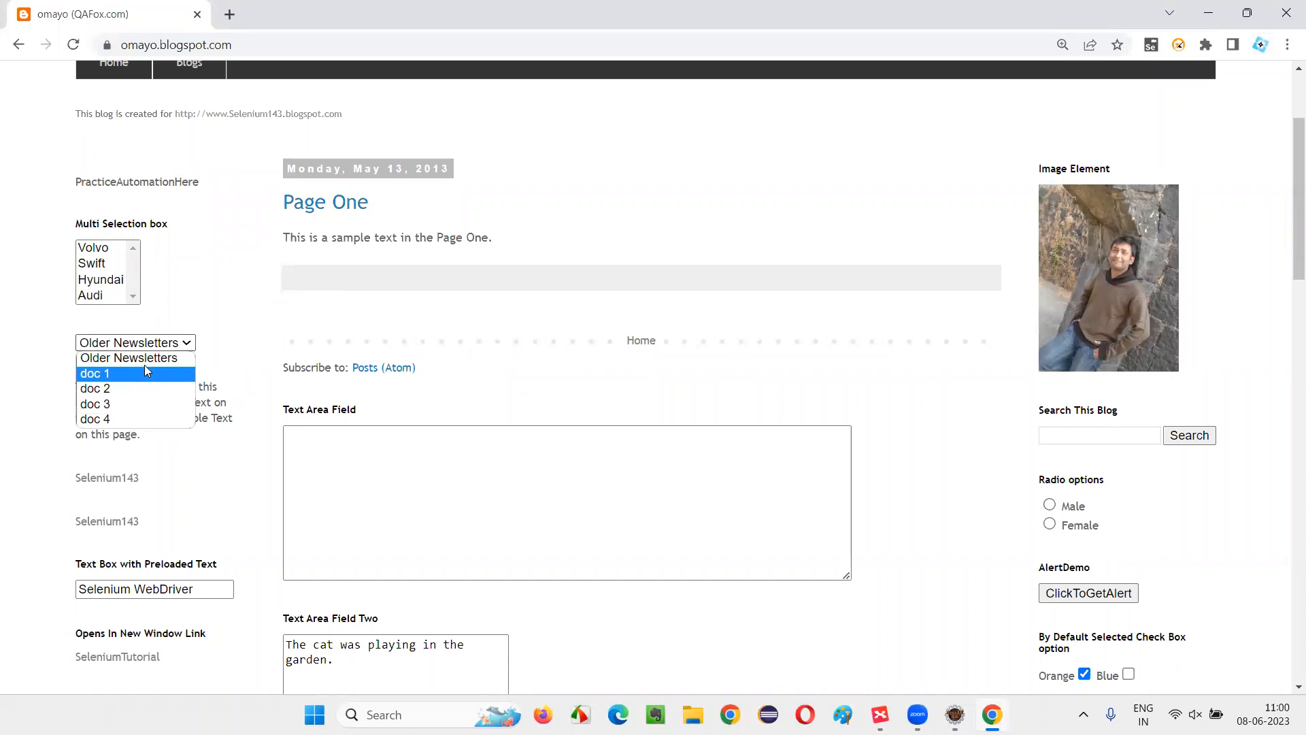
mouse_move(102, 389)
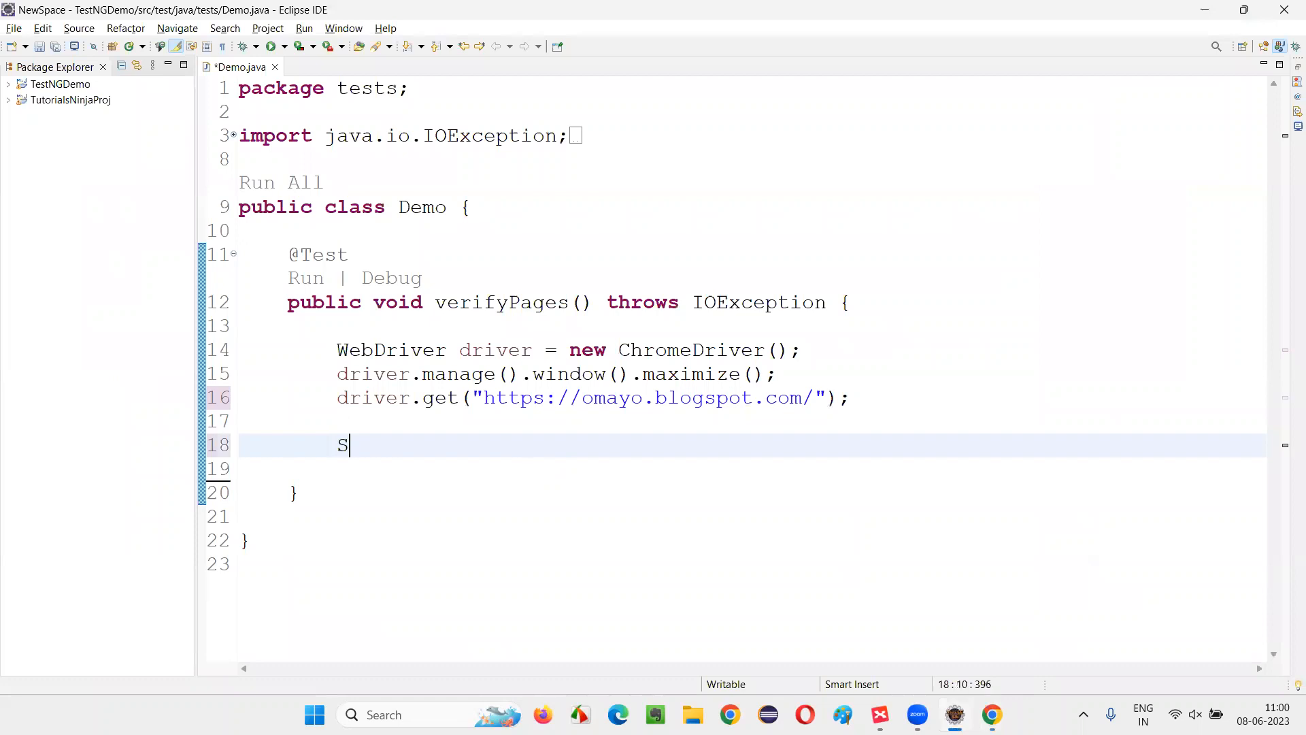
Step: Add the line 'Select select = new Select();' after driver.get in Demo.java
text(elect select)
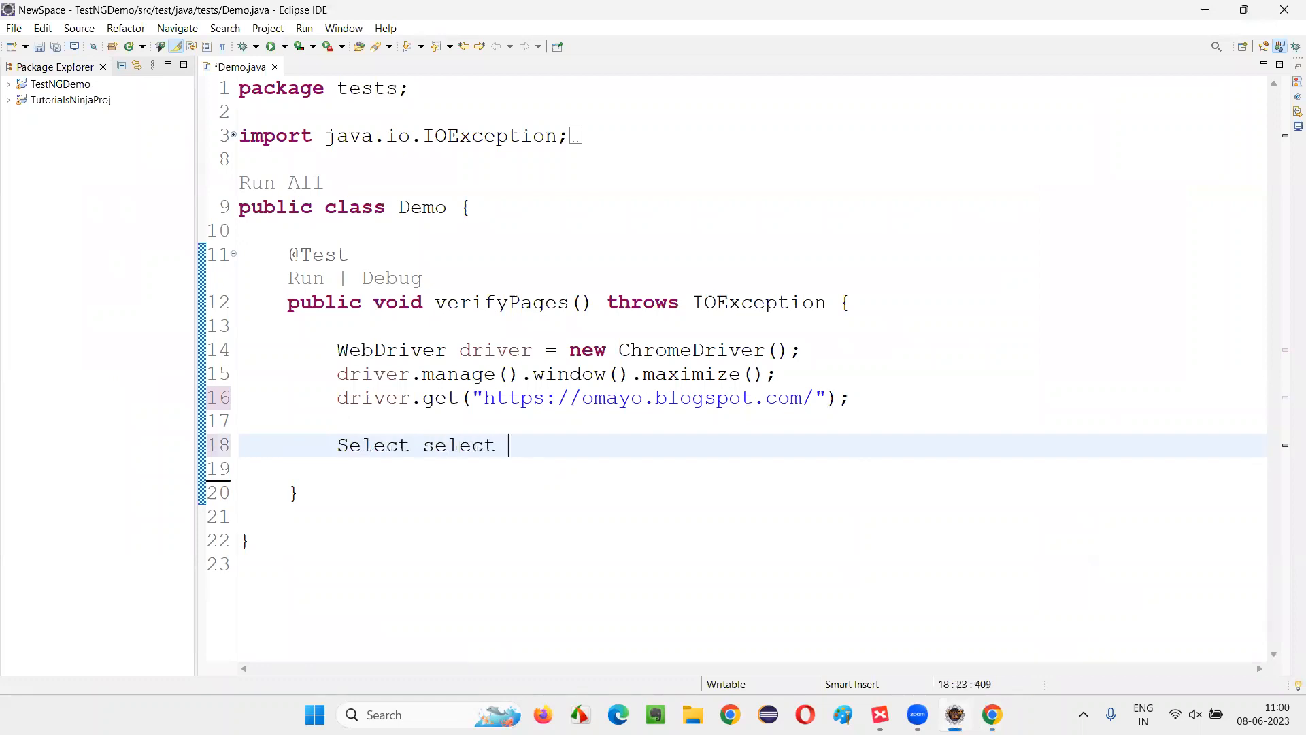
text(= new Select)
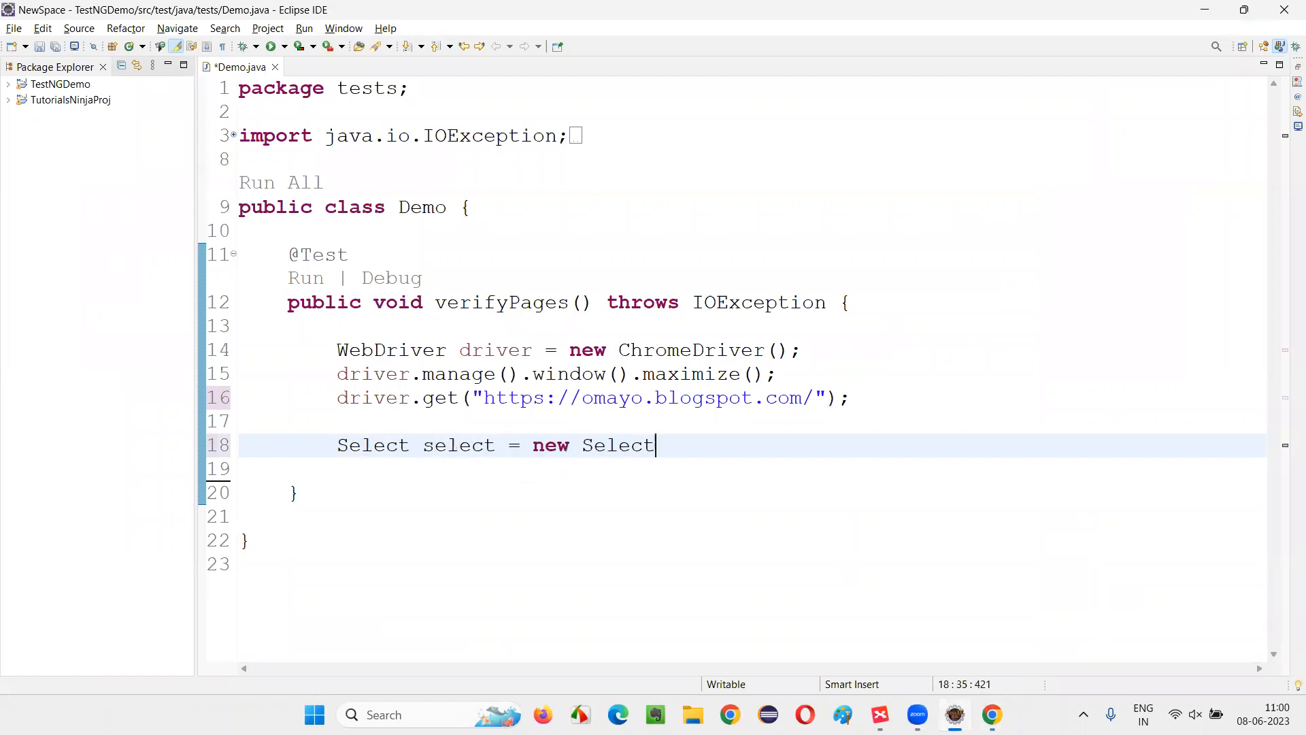
text(();)
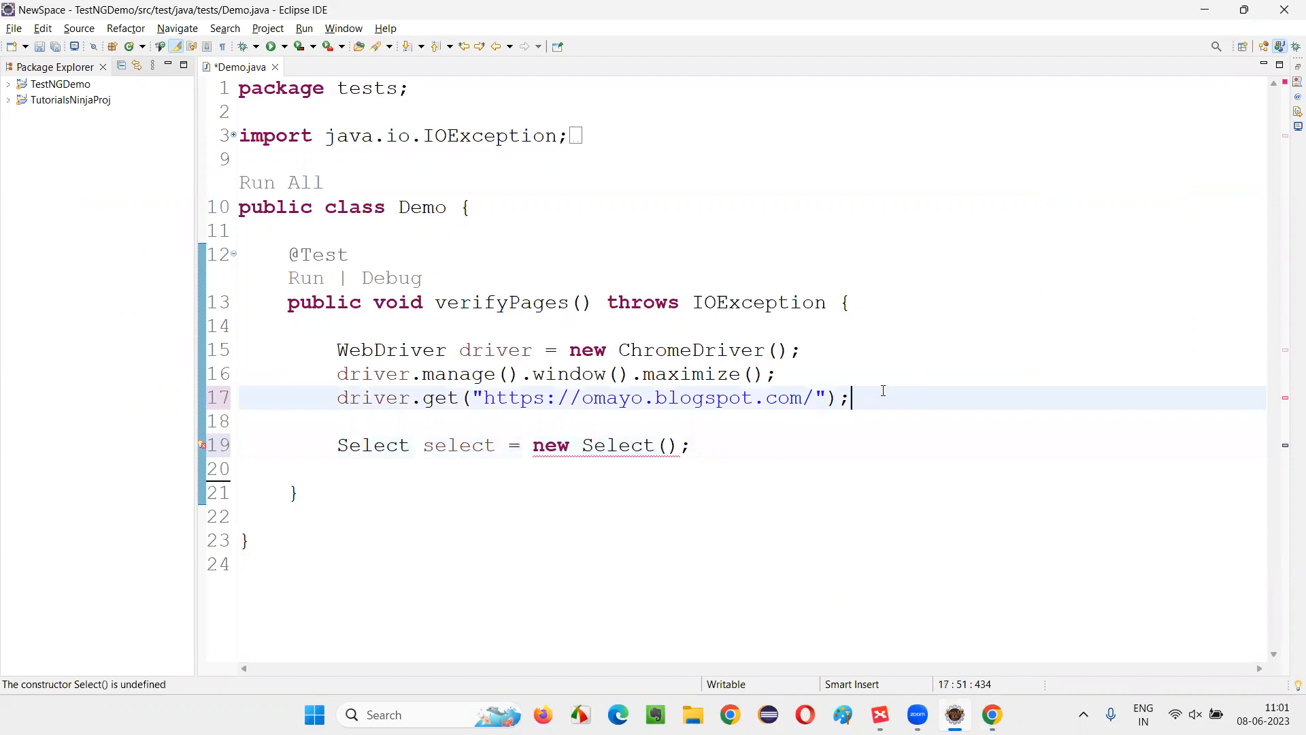
key(Enter)
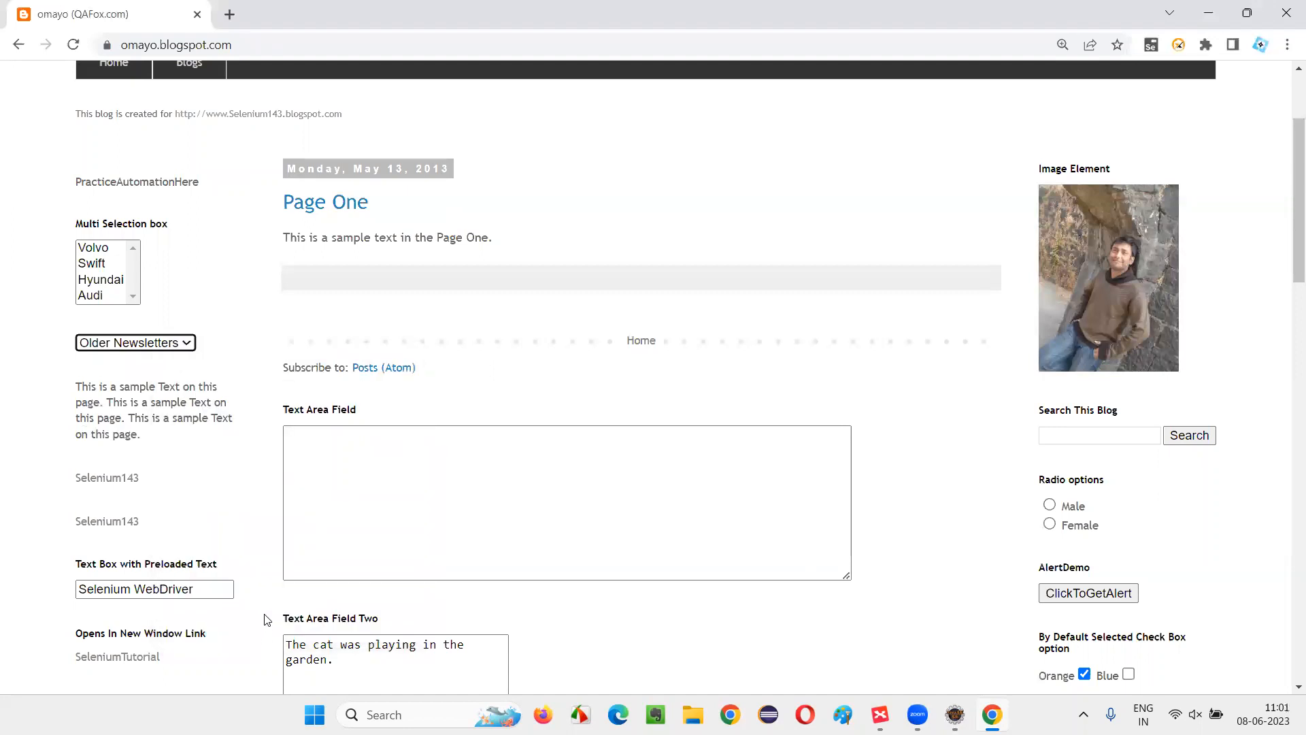
Step: Inspect the Older Newsletters dropdown in DevTools to find its select id drop1
key(F12)
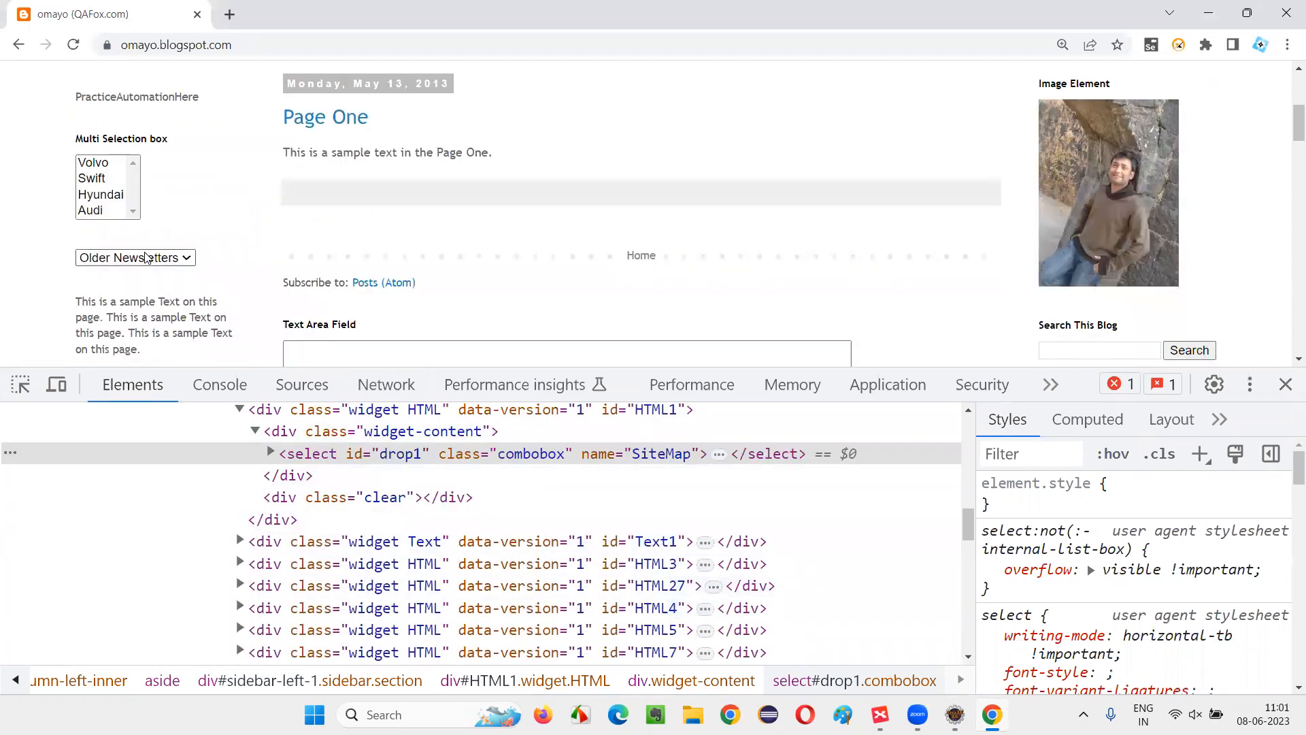
mouse_move(404, 454)
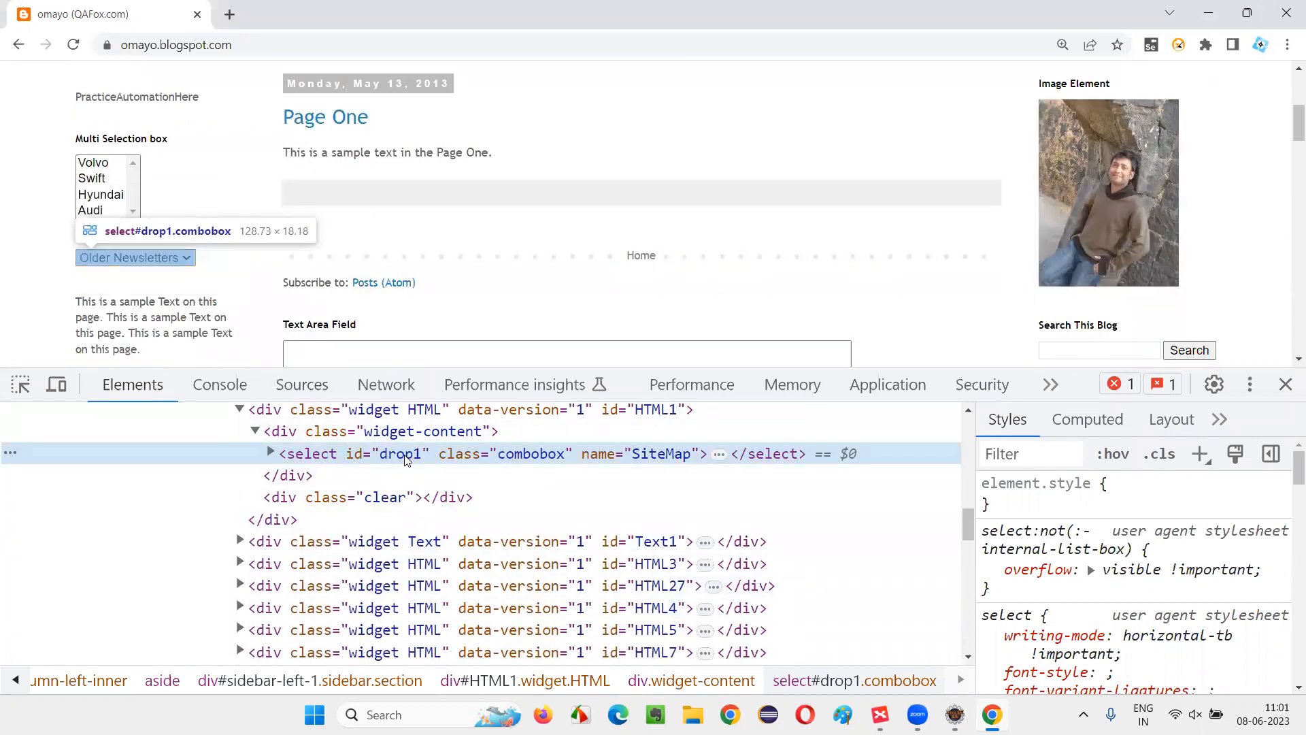
click(270, 454)
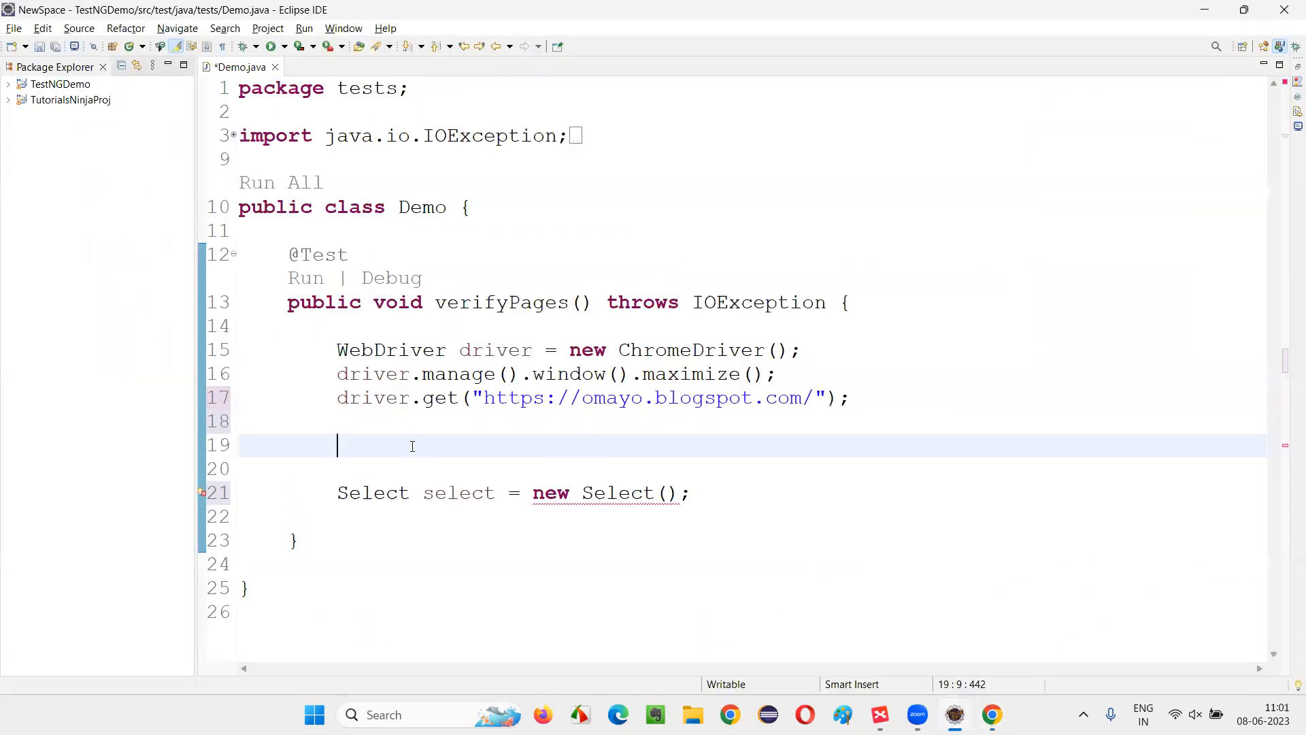
Step: Find drop1 as dropdownfield, pass it to new Select, and call select.selectByIndex(2)
text(driver)
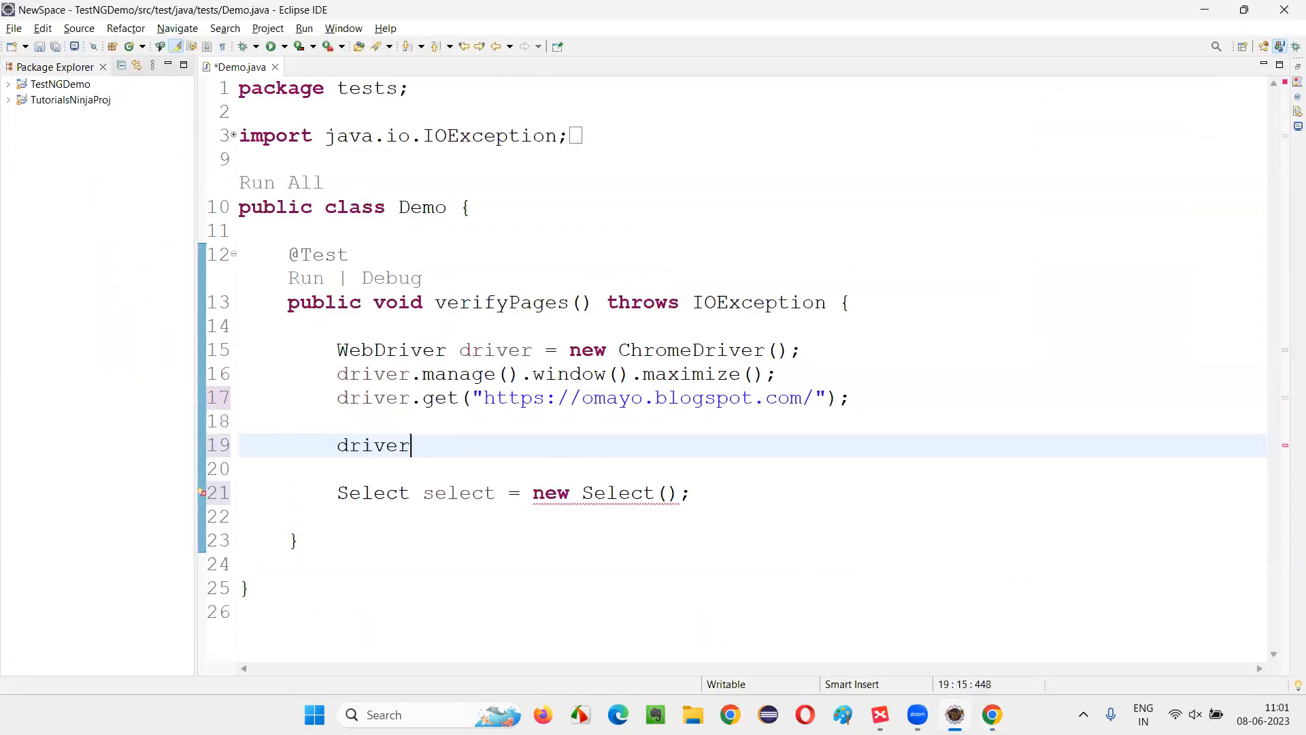
text(.findElement(By.id("drop1"));)
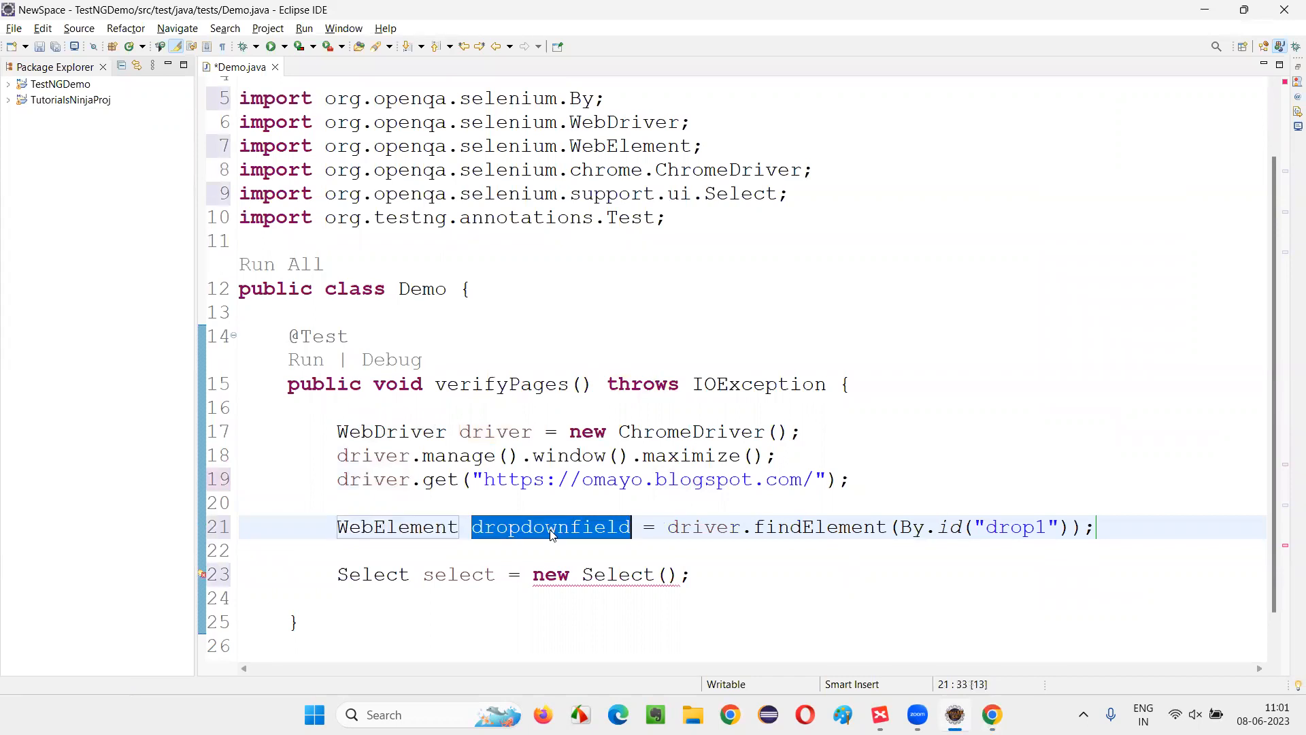
text(dropdownfield)
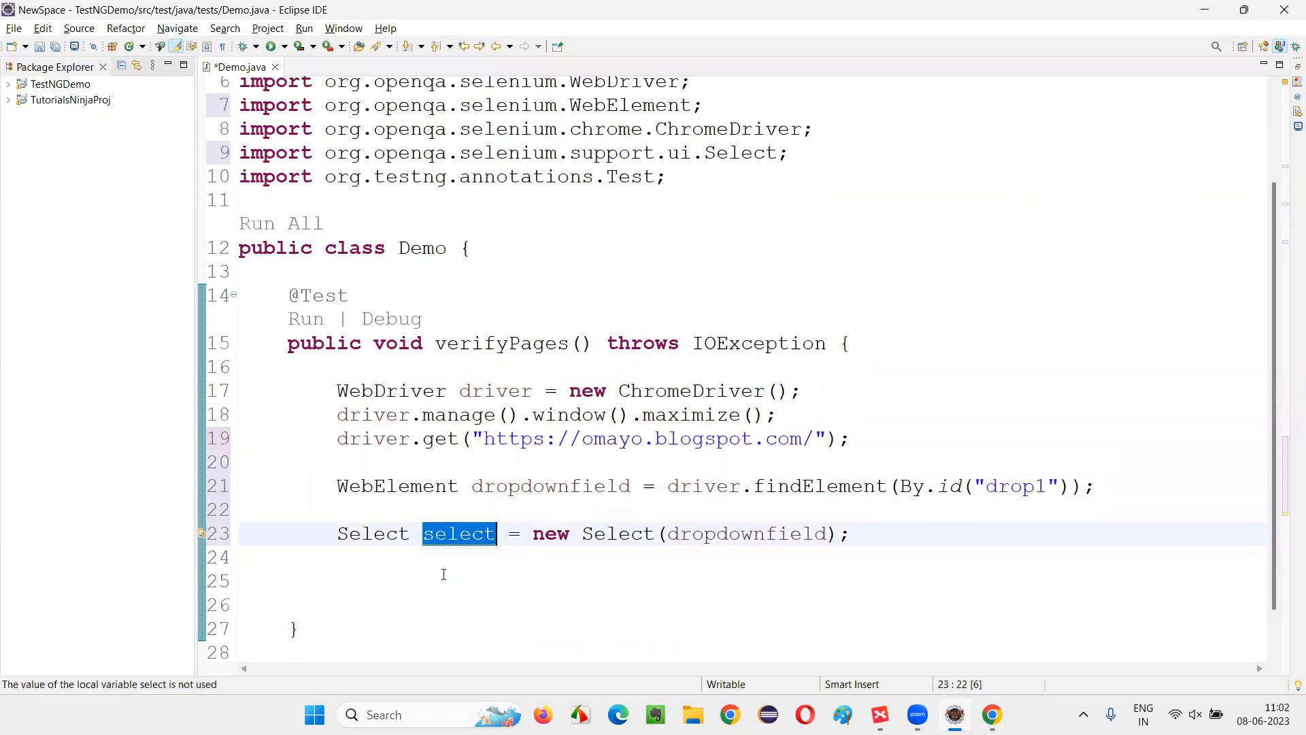
text(select.selectByIndex(2)
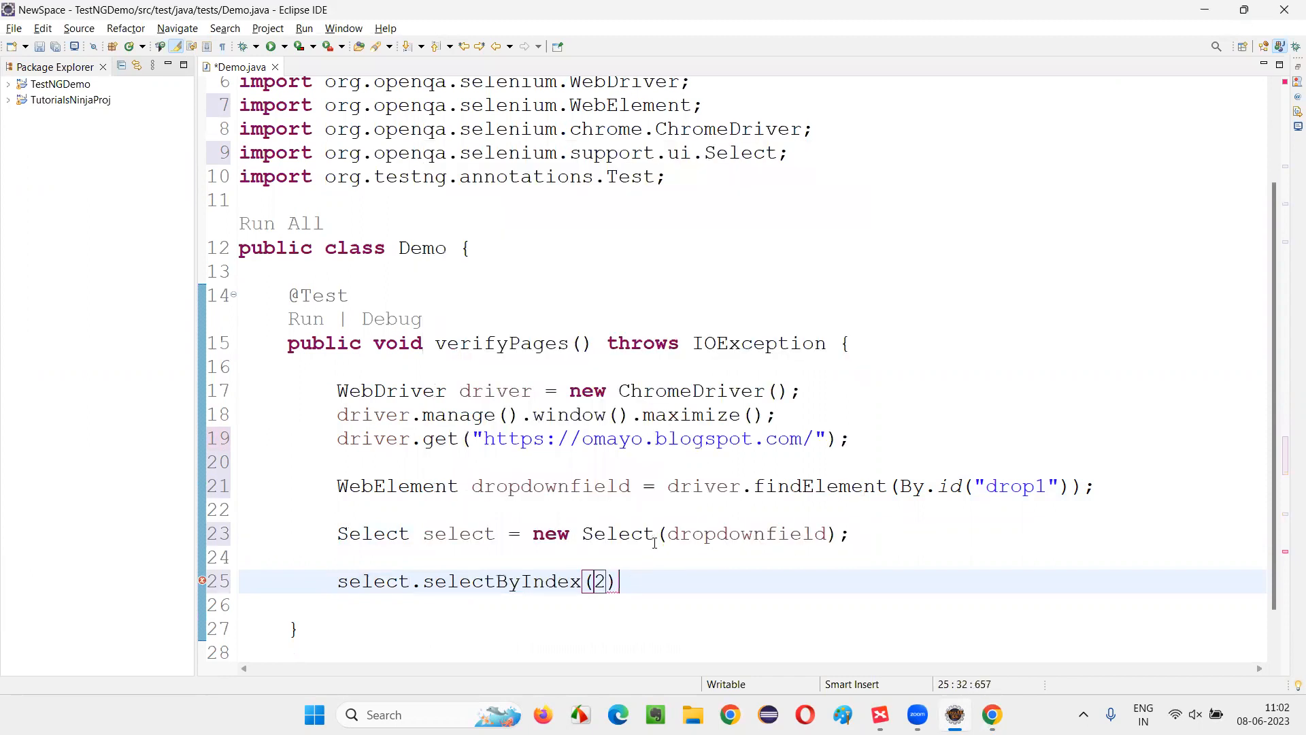
text(;)
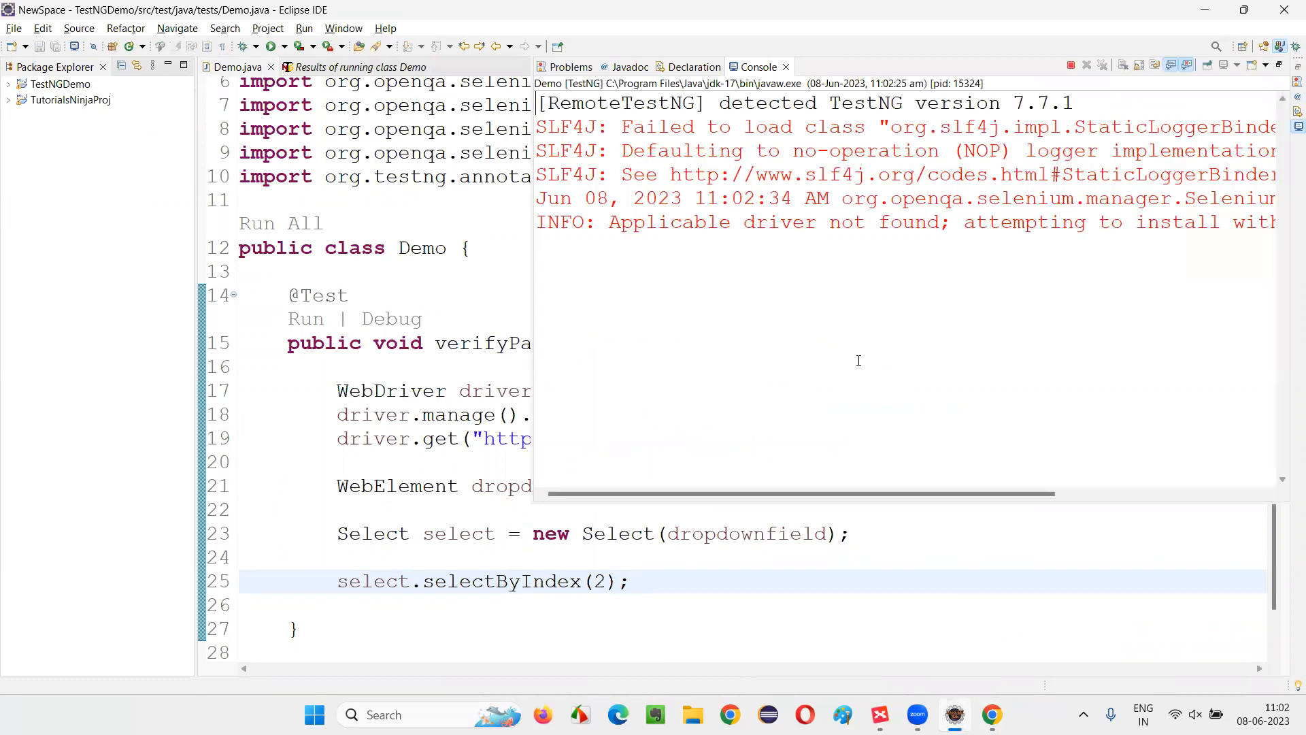
mouse_move(860, 363)
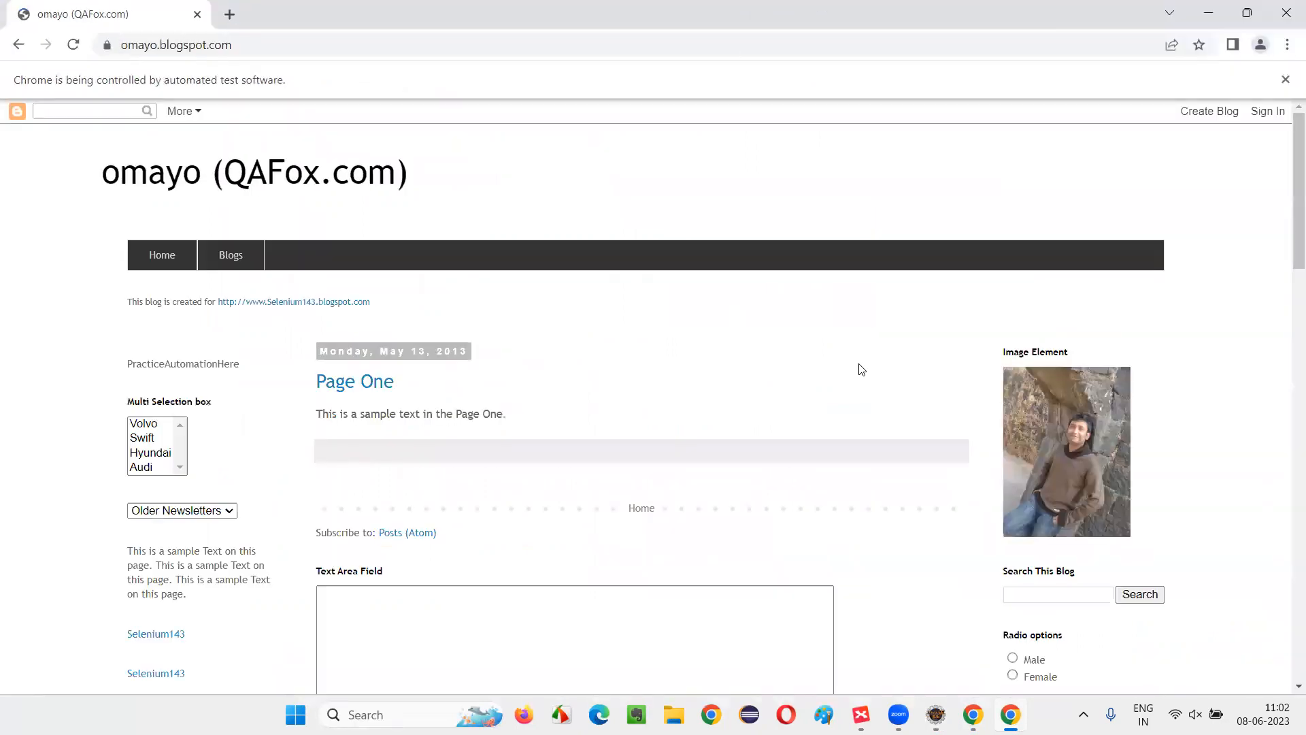
Step: Confirm the newsletter dropdown shows doc 2, then return to the XMind map
click(181, 511)
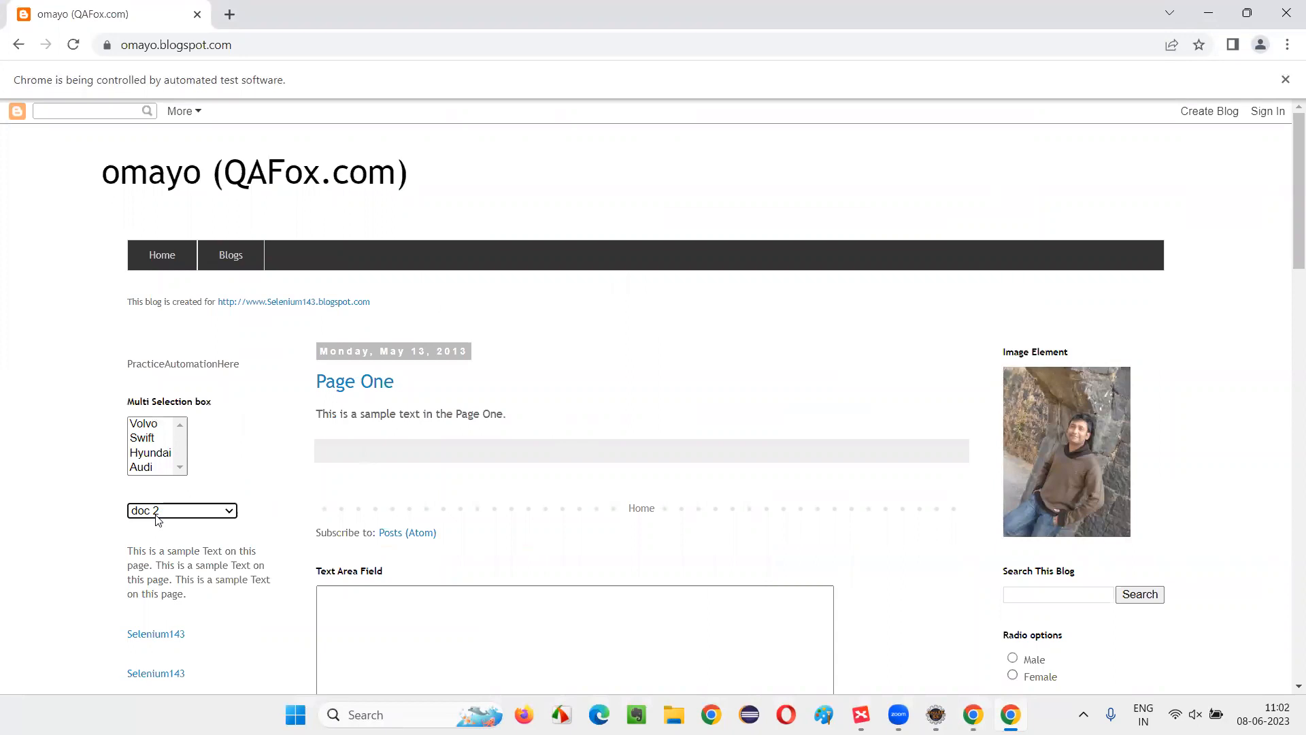
click(182, 511)
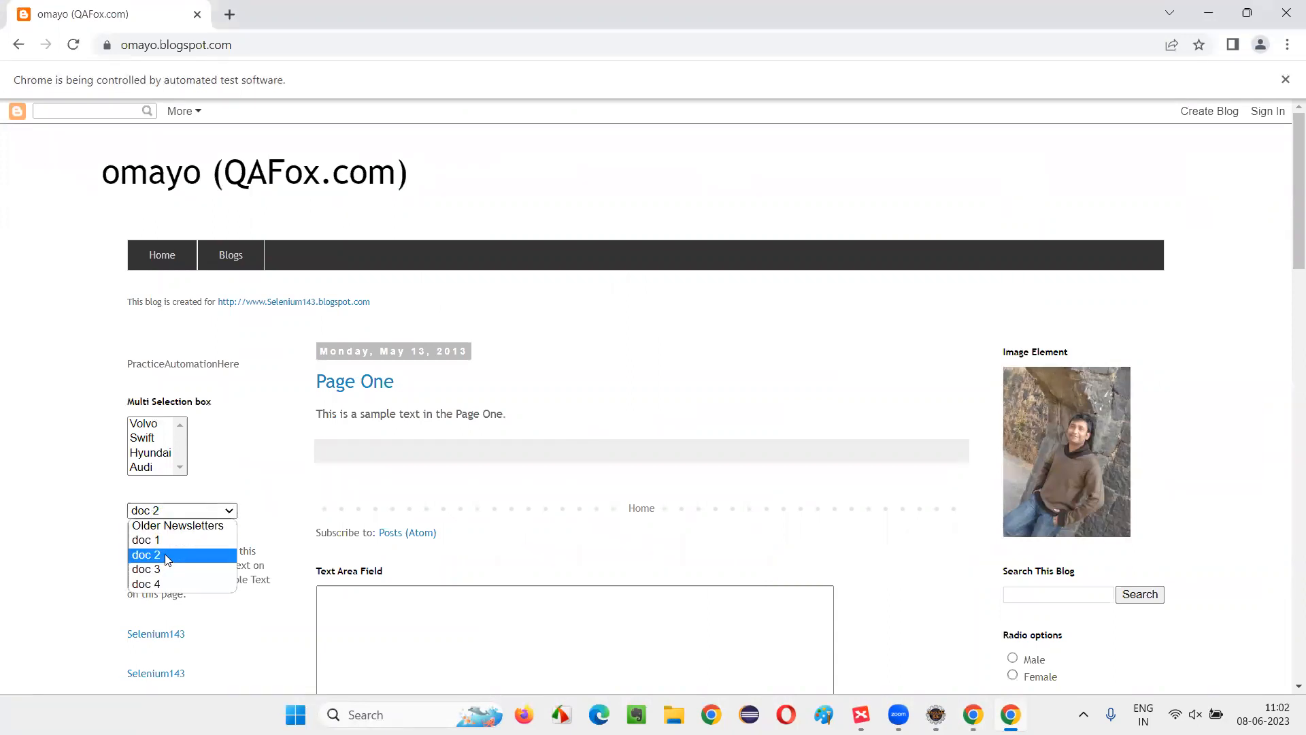
click(146, 555)
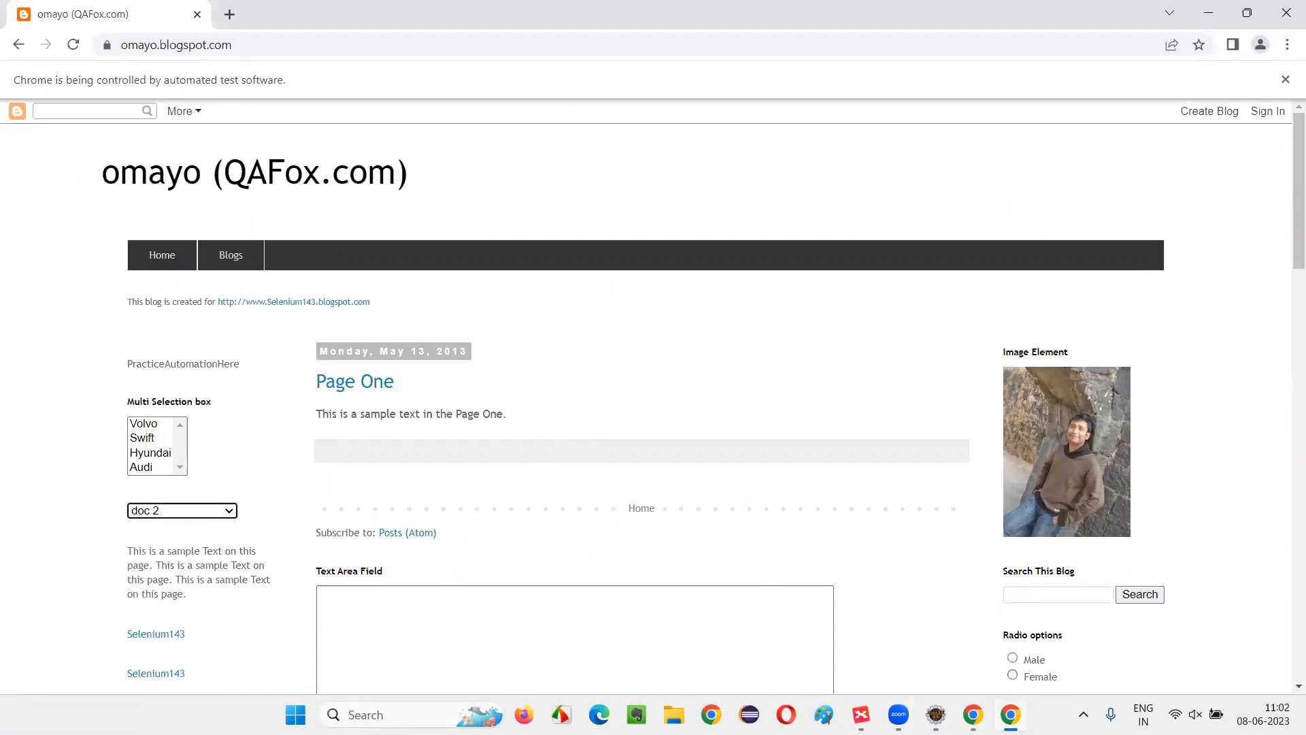
click(861, 713)
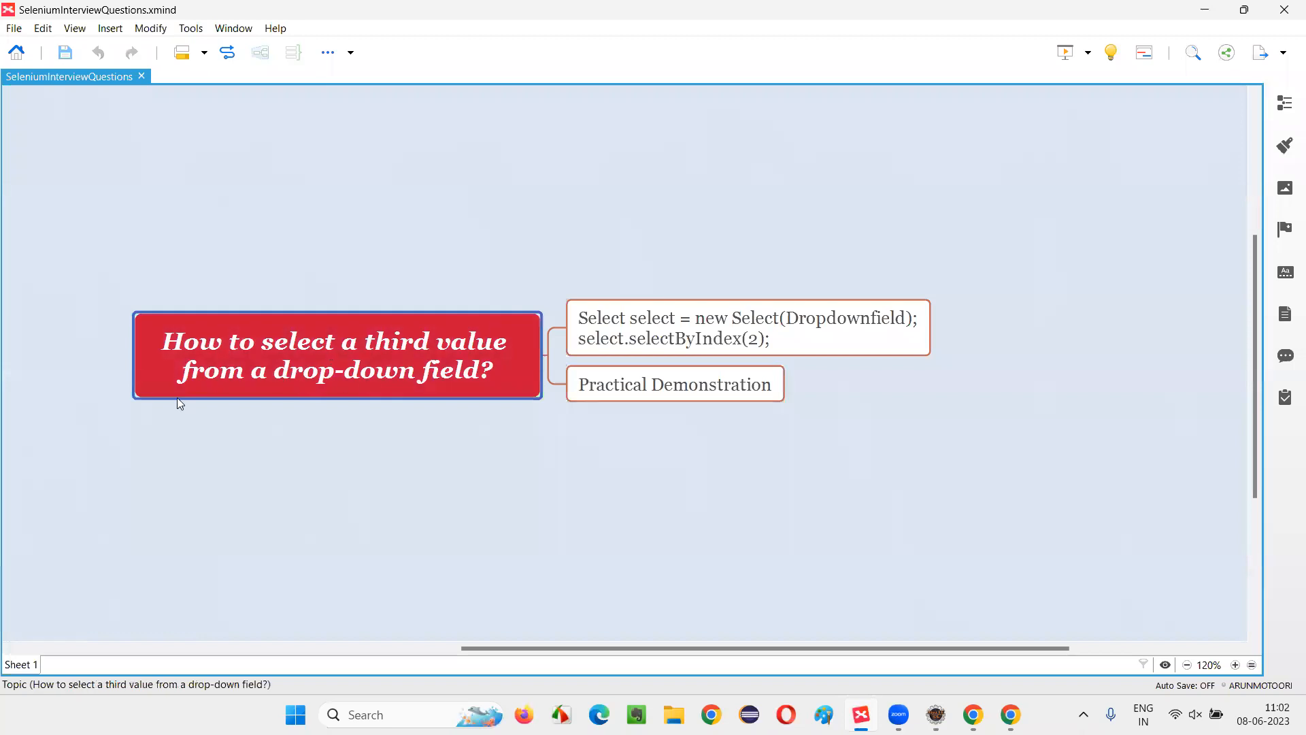
mouse_move(701, 441)
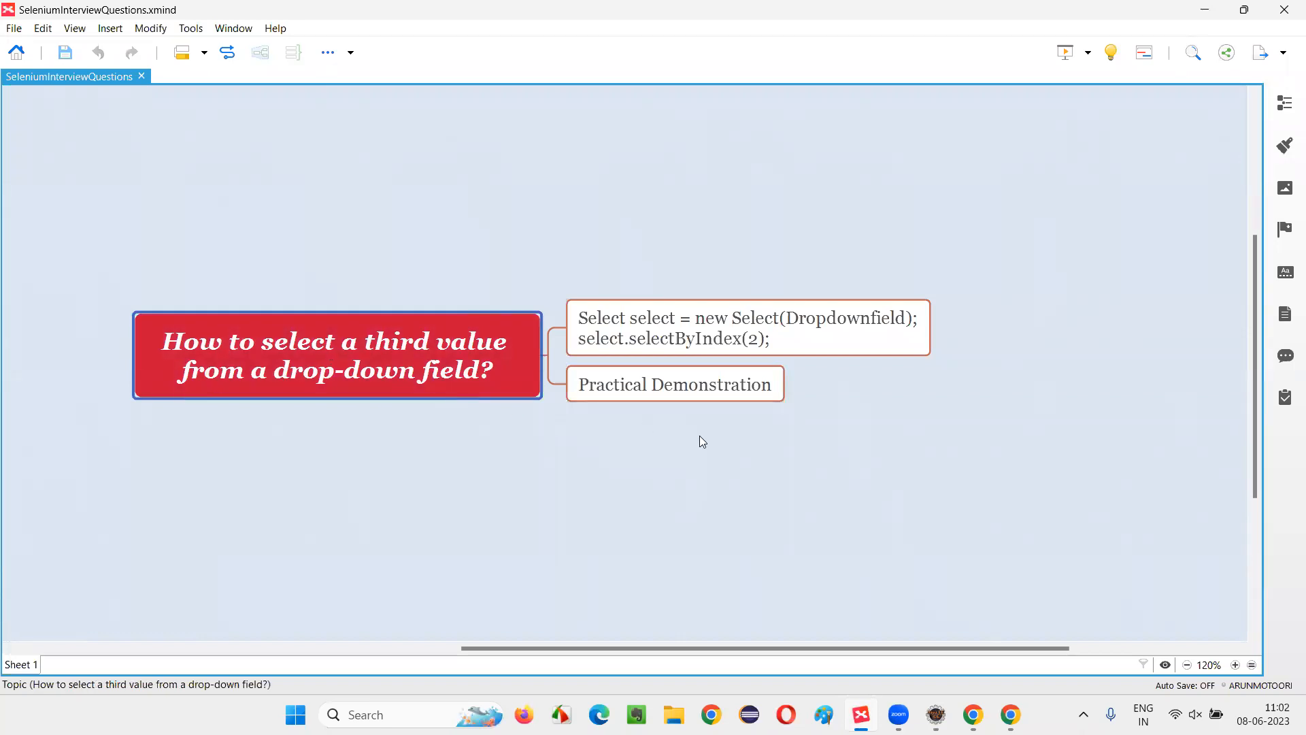
mouse_move(683, 464)
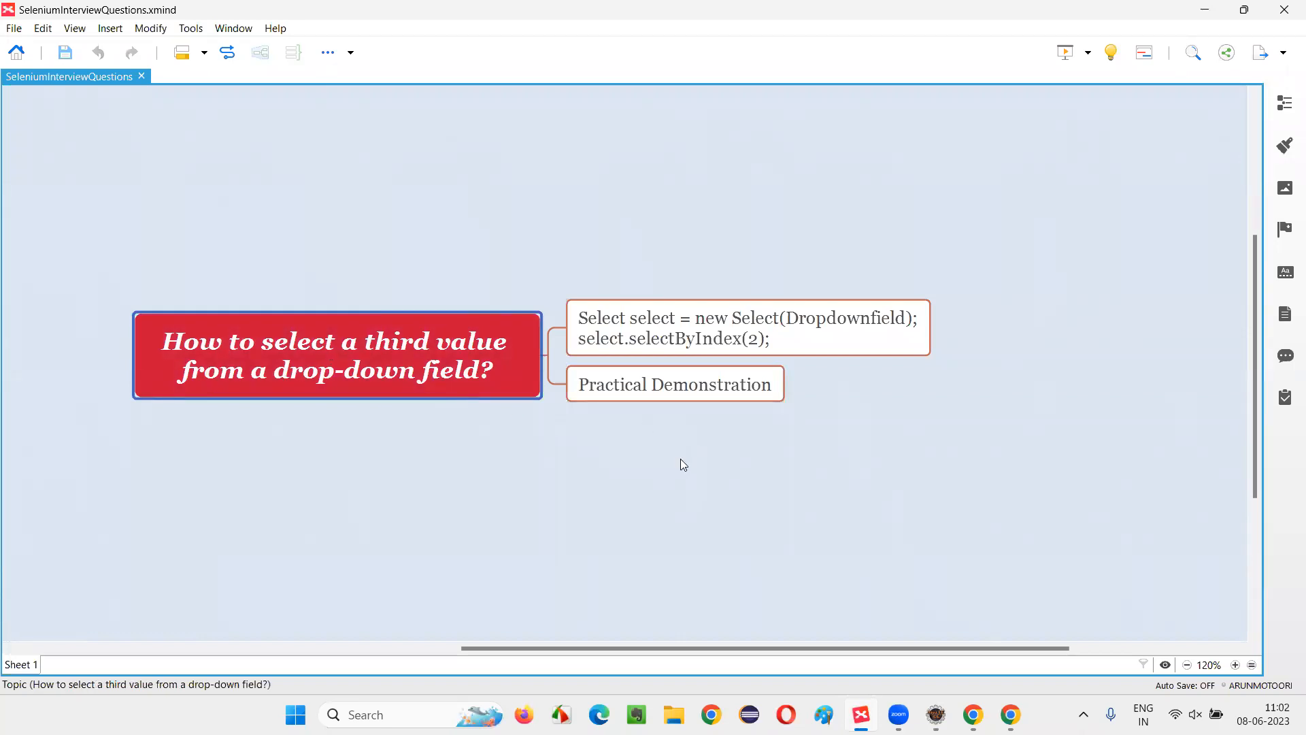